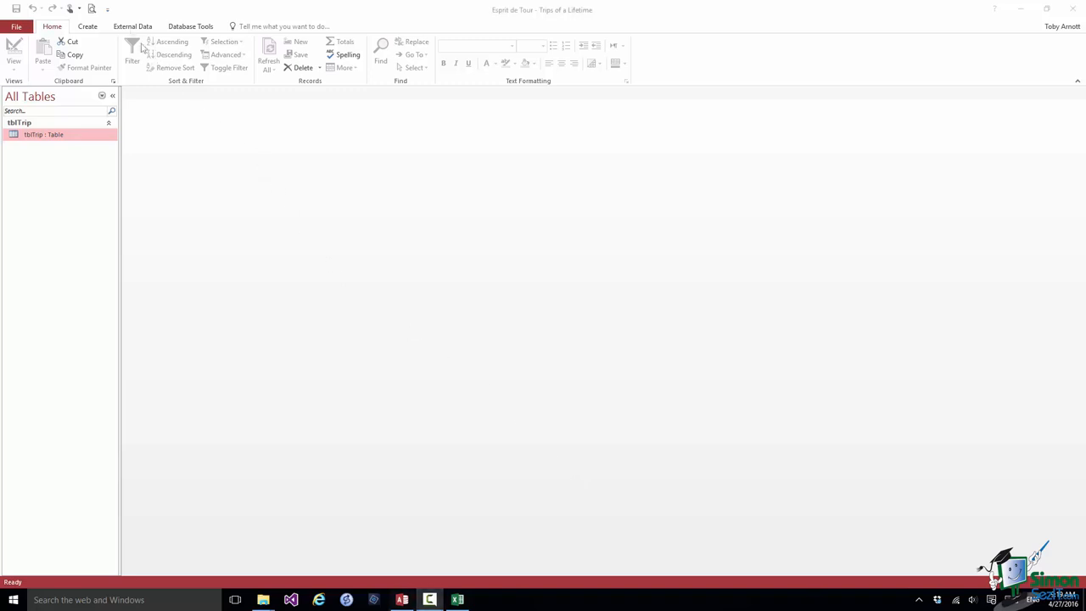
- Show the External Data ribbon with its Import & Link and Export groups
{"action": "left_click", "coordinate": [133, 25]}
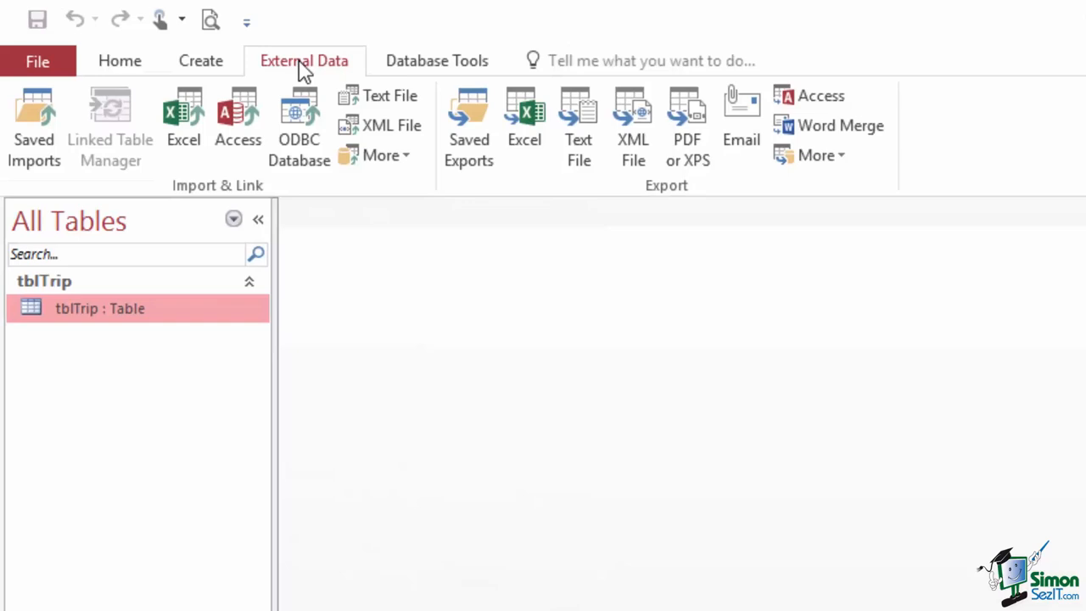
{"action": "mouse_move", "coordinate": [211, 202]}
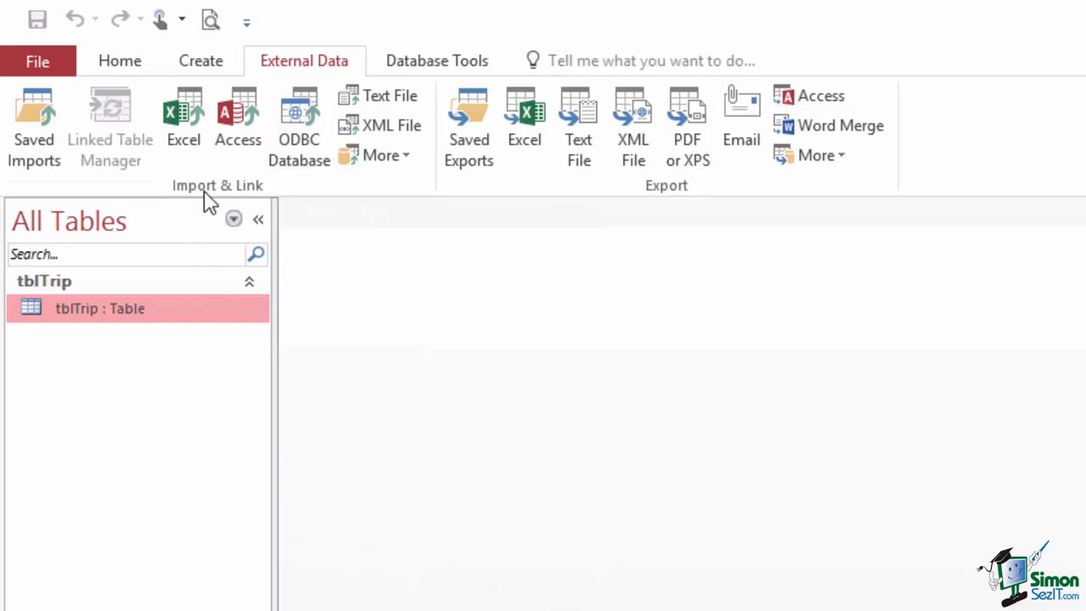
{"action": "mouse_move", "coordinate": [603, 221]}
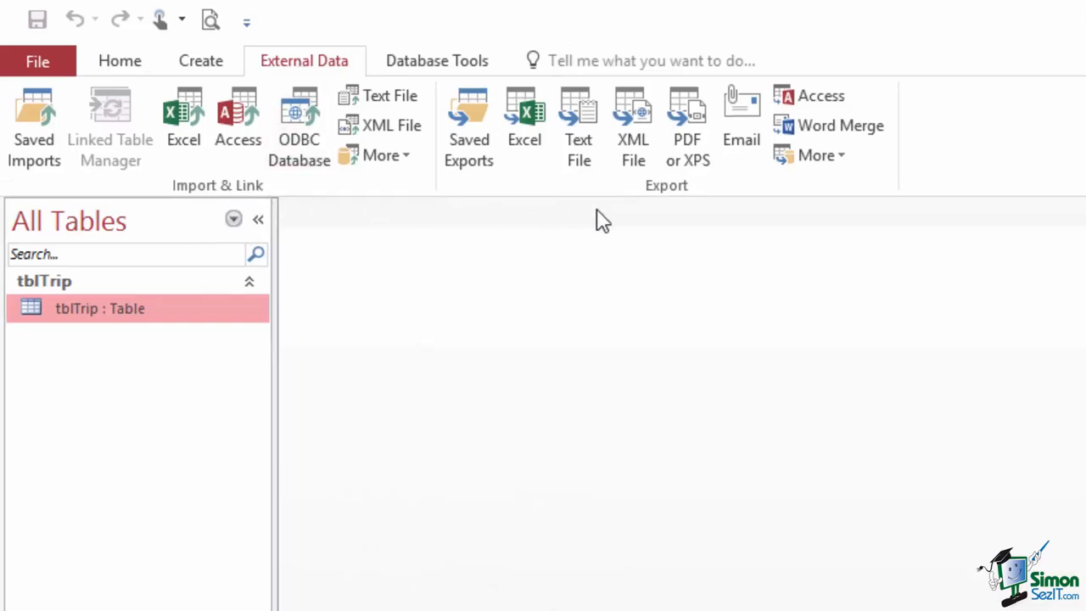
{"action": "mouse_move", "coordinate": [679, 208]}
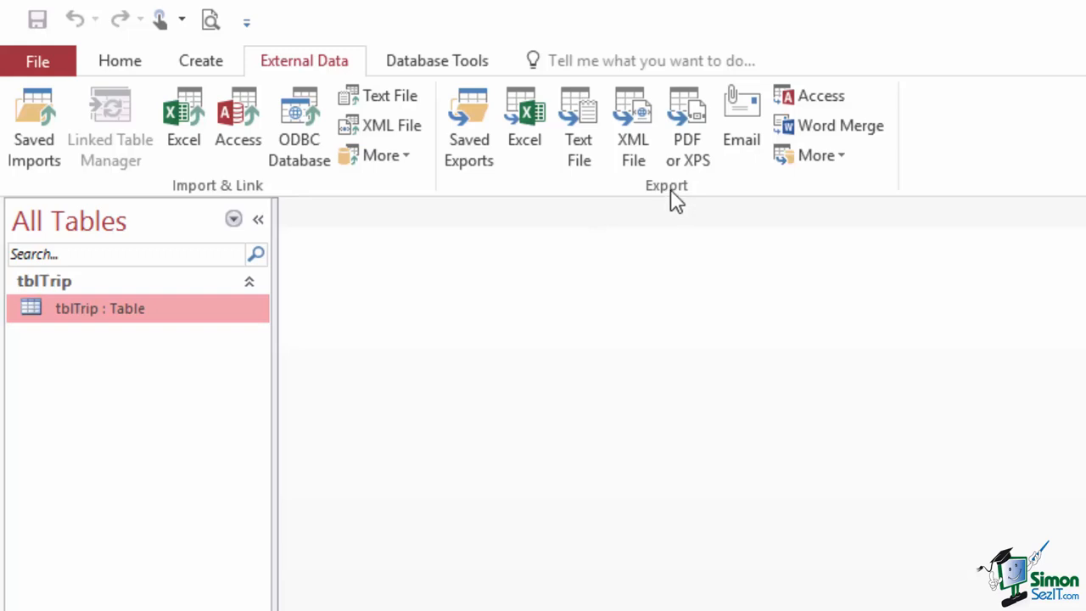
{"action": "mouse_move", "coordinate": [450, 203]}
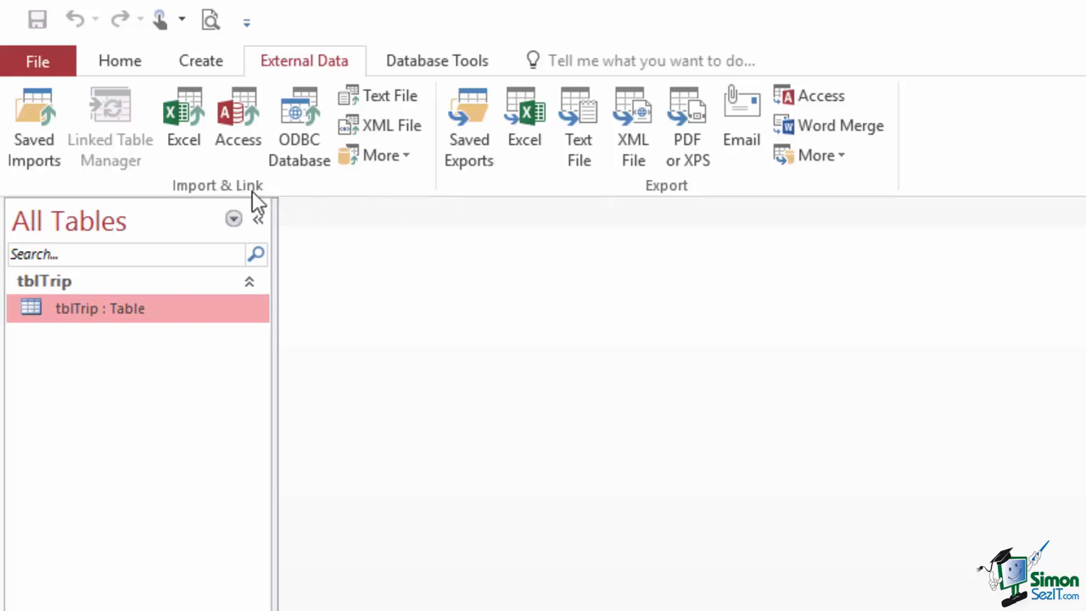
{"action": "mouse_move", "coordinate": [225, 200]}
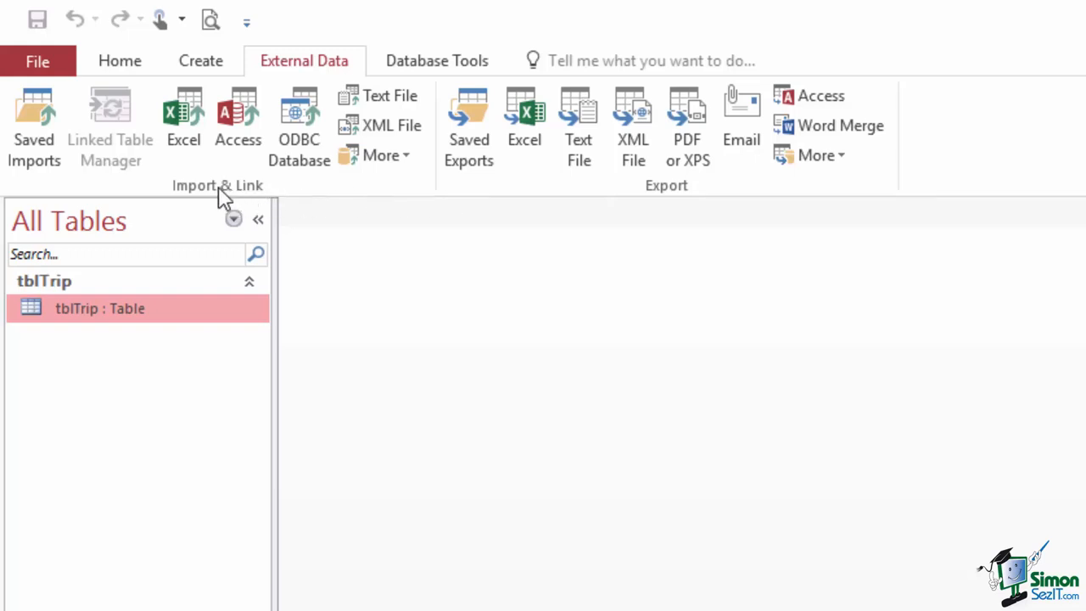
{"action": "mouse_move", "coordinate": [203, 200]}
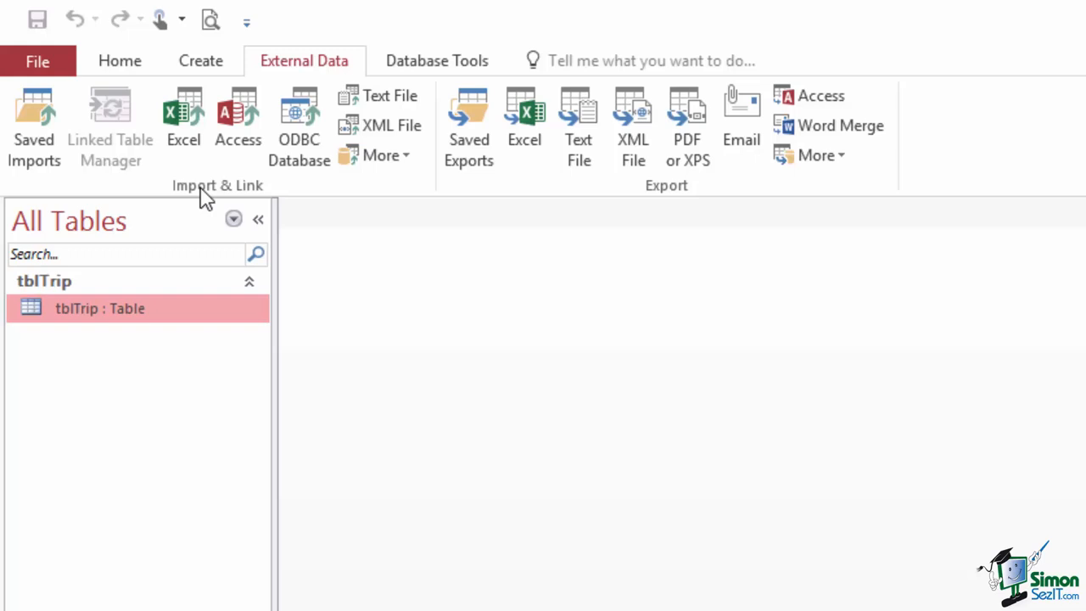
{"action": "mouse_move", "coordinate": [473, 367]}
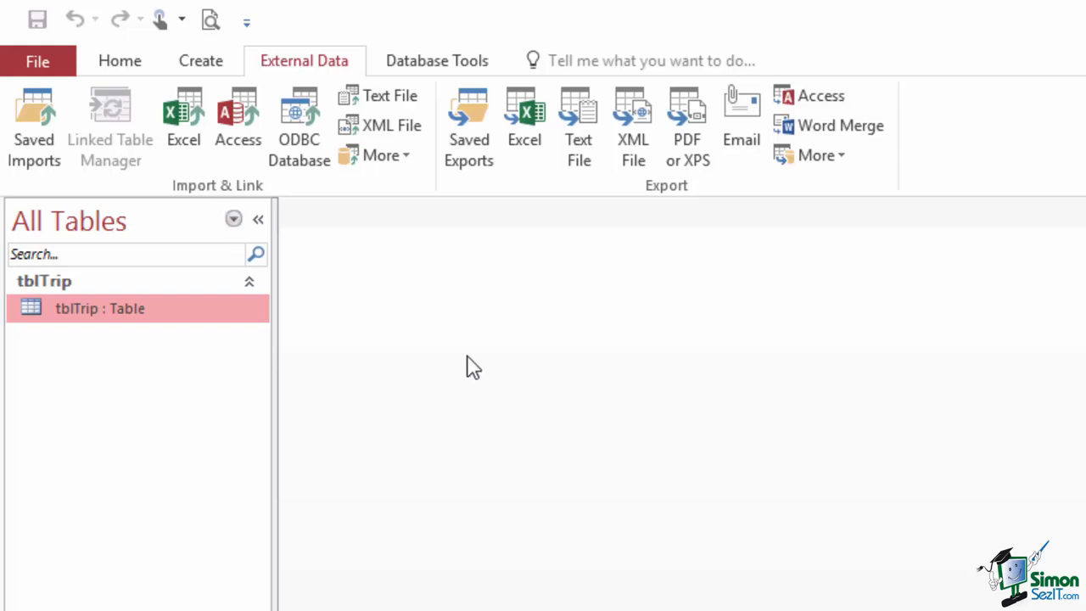
{"action": "mouse_move", "coordinate": [392, 126]}
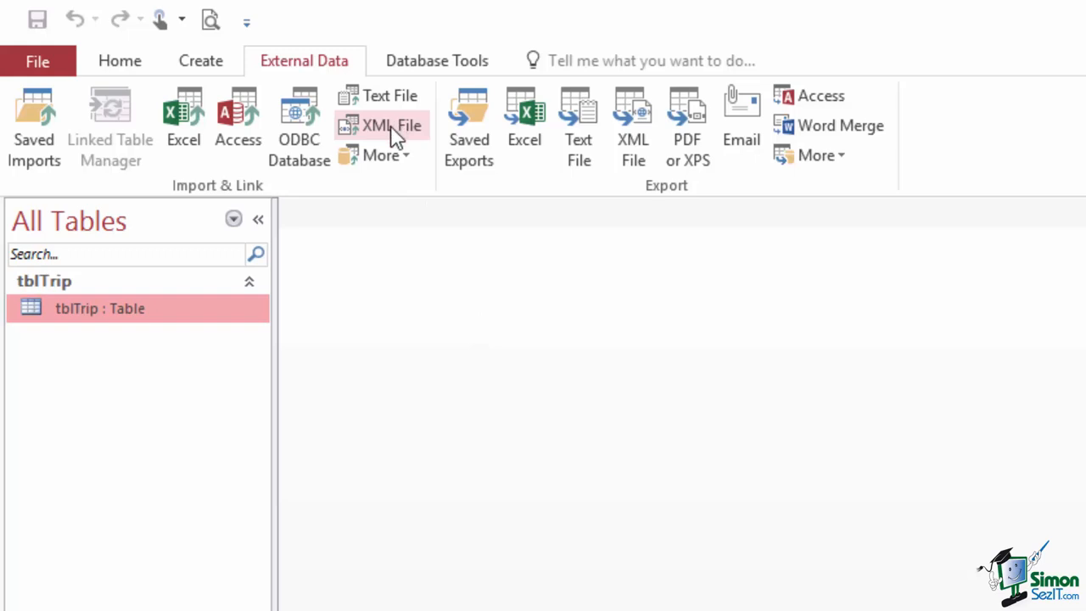
{"action": "left_click", "coordinate": [381, 154]}
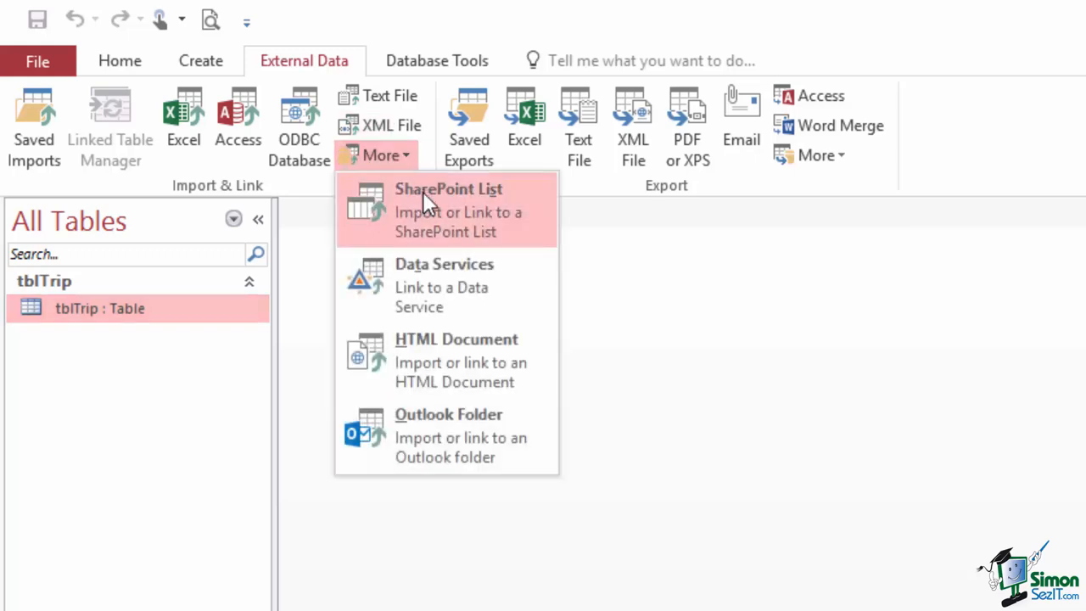
{"action": "mouse_move", "coordinate": [462, 310]}
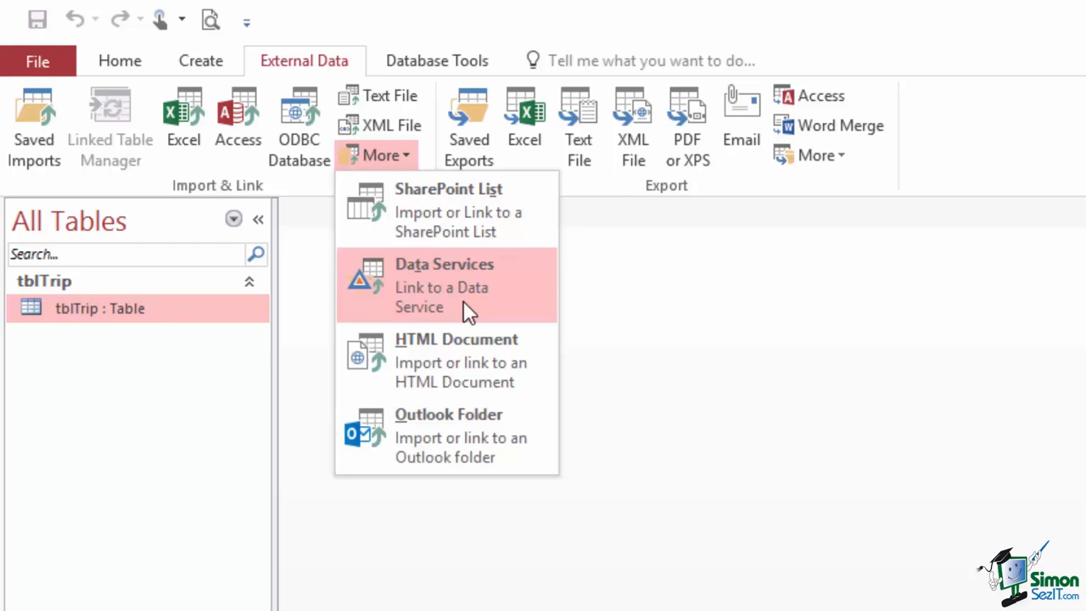
{"action": "mouse_move", "coordinate": [526, 293]}
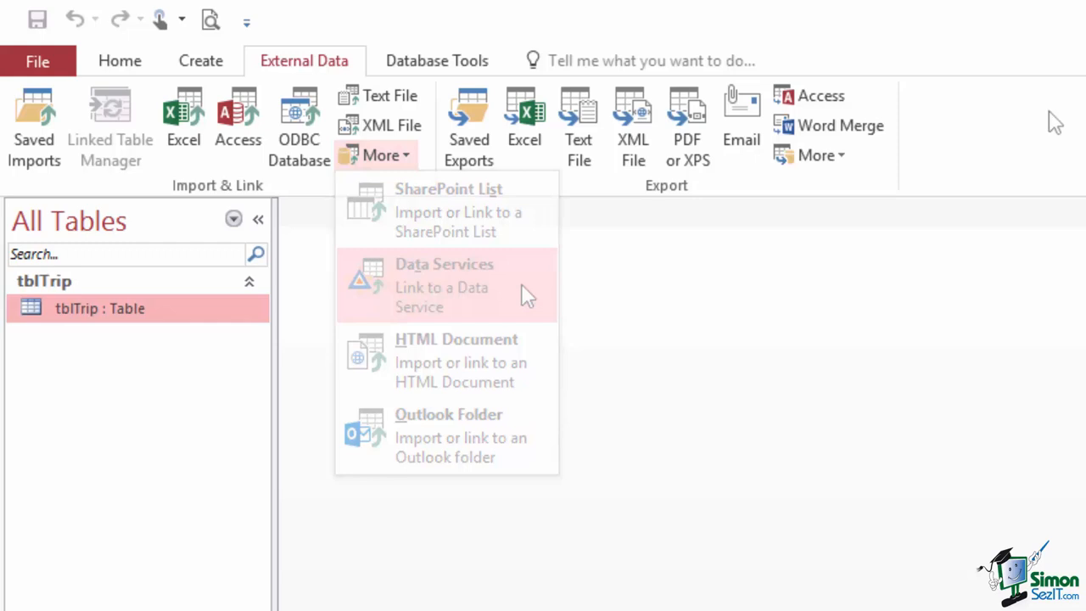
{"action": "left_click", "coordinate": [381, 155]}
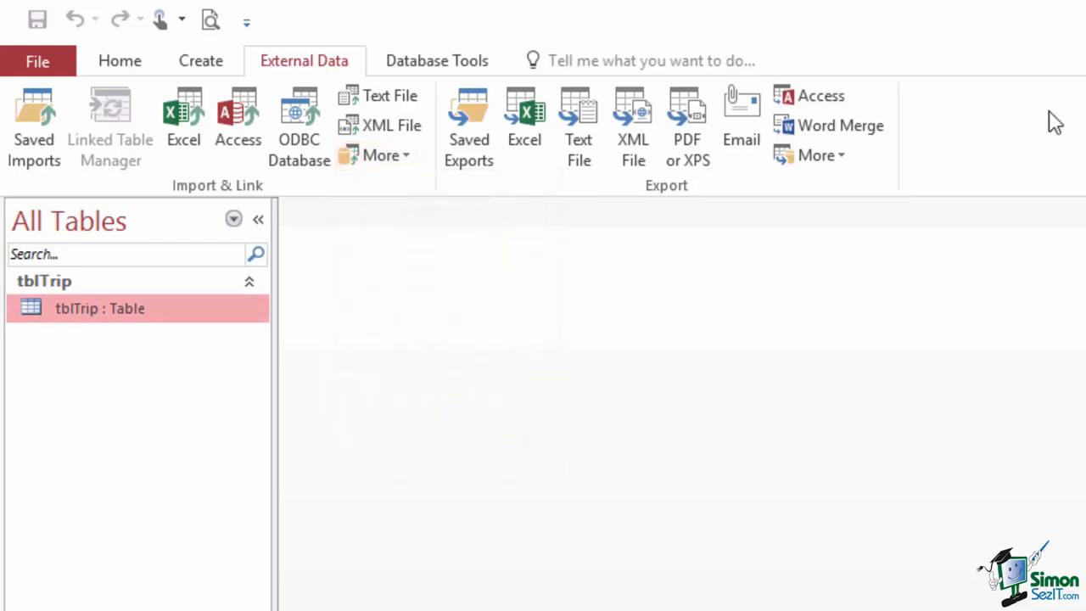
{"action": "mouse_move", "coordinate": [388, 337]}
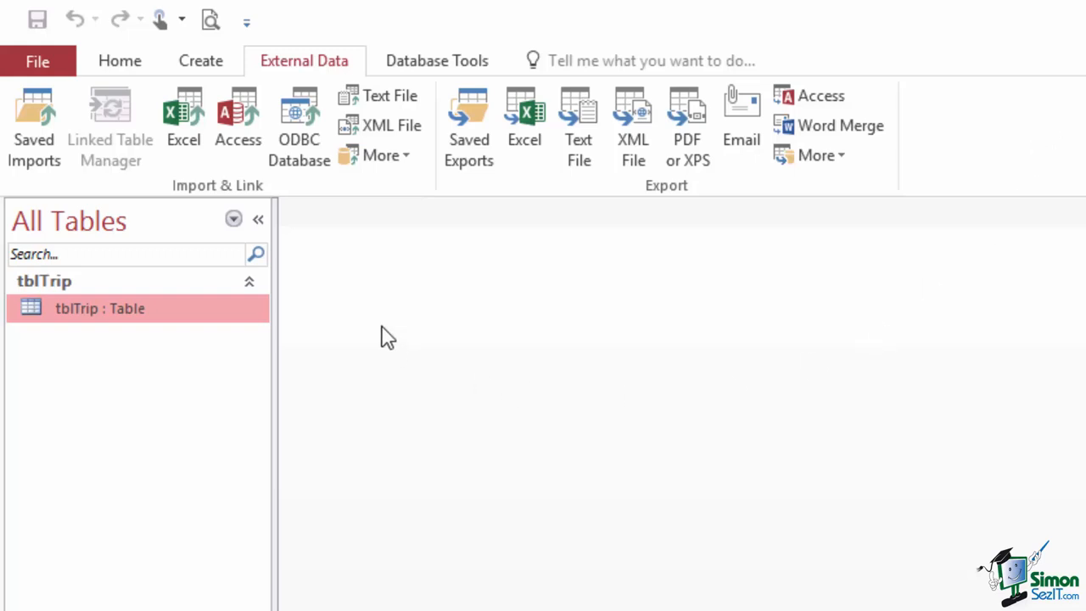
{"action": "mouse_move", "coordinate": [390, 95]}
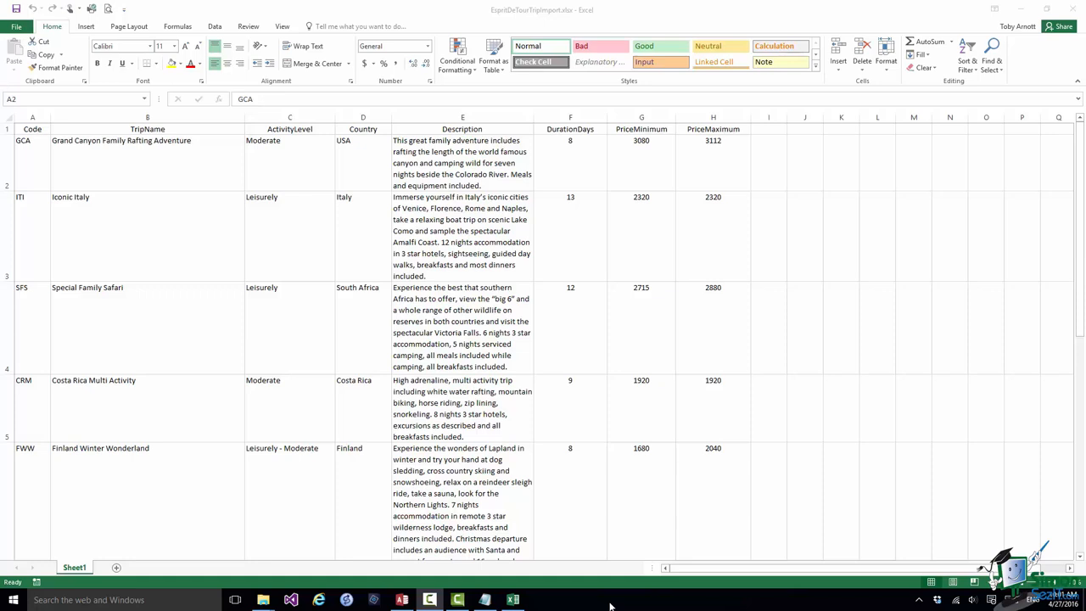
{"action": "mouse_move", "coordinate": [592, 549]}
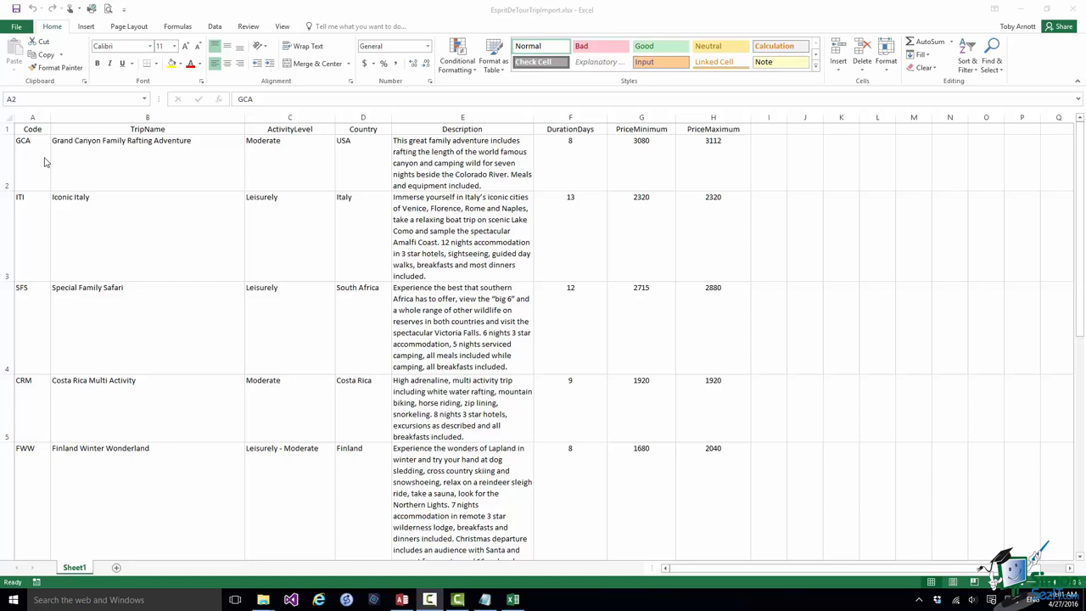
{"action": "left_click", "coordinate": [32, 161]}
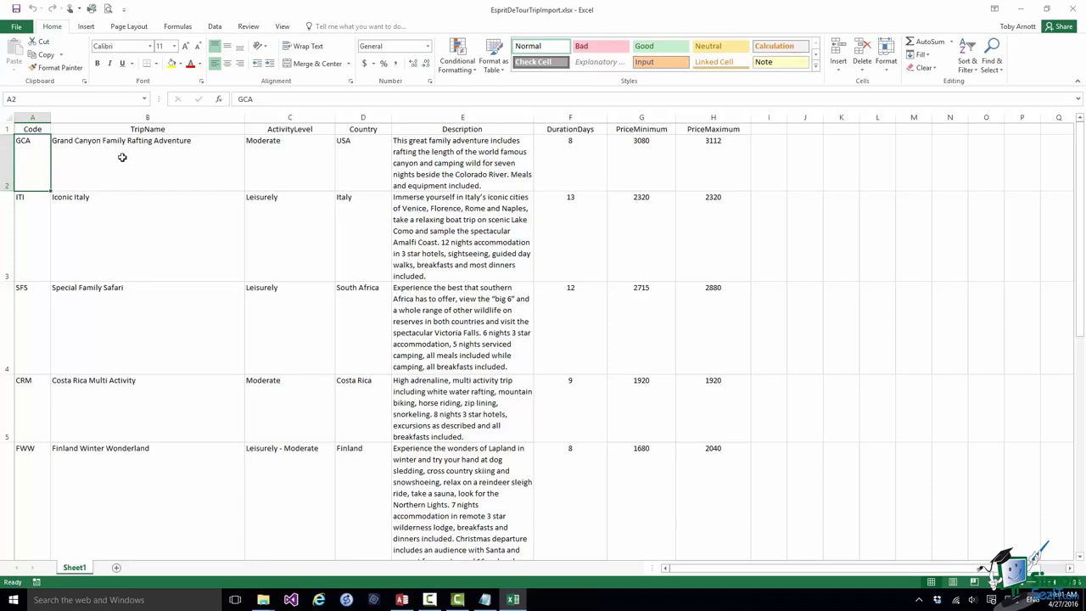
{"action": "mouse_move", "coordinate": [298, 163]}
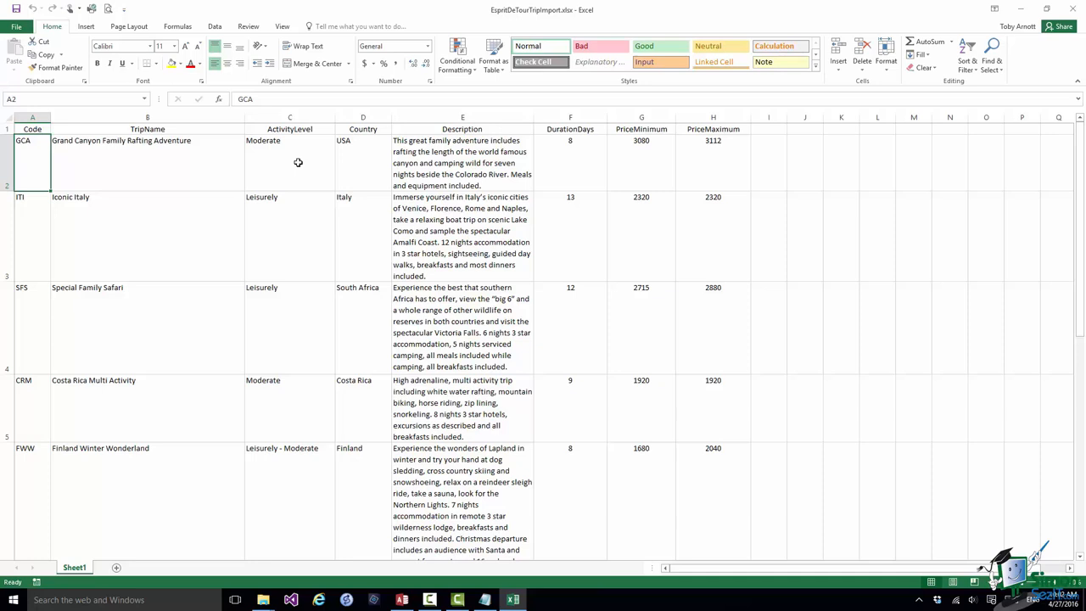
{"action": "mouse_move", "coordinate": [522, 168]}
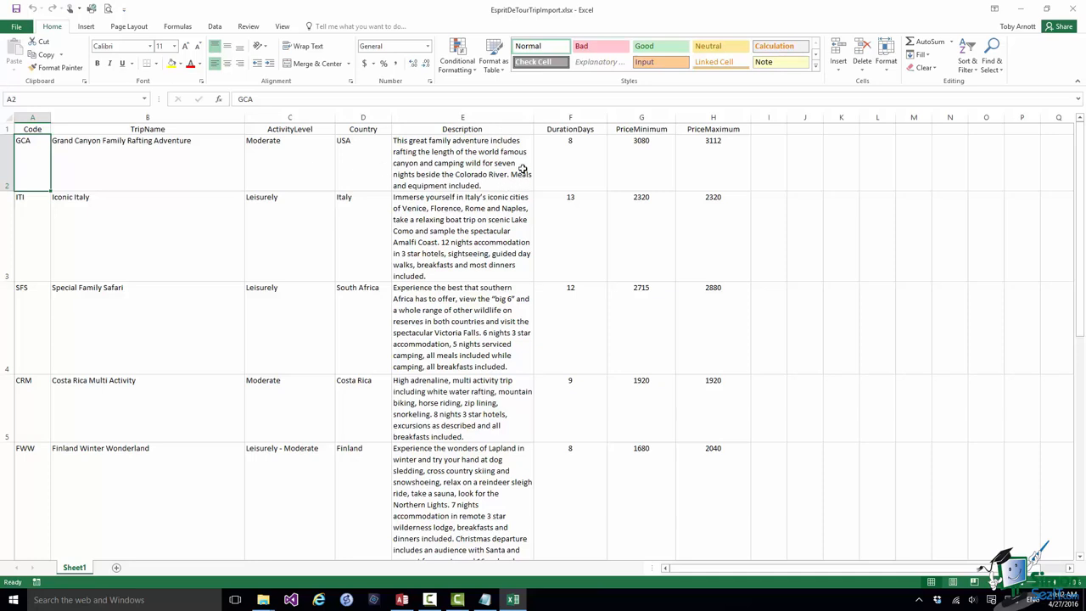
{"action": "mouse_move", "coordinate": [593, 172]}
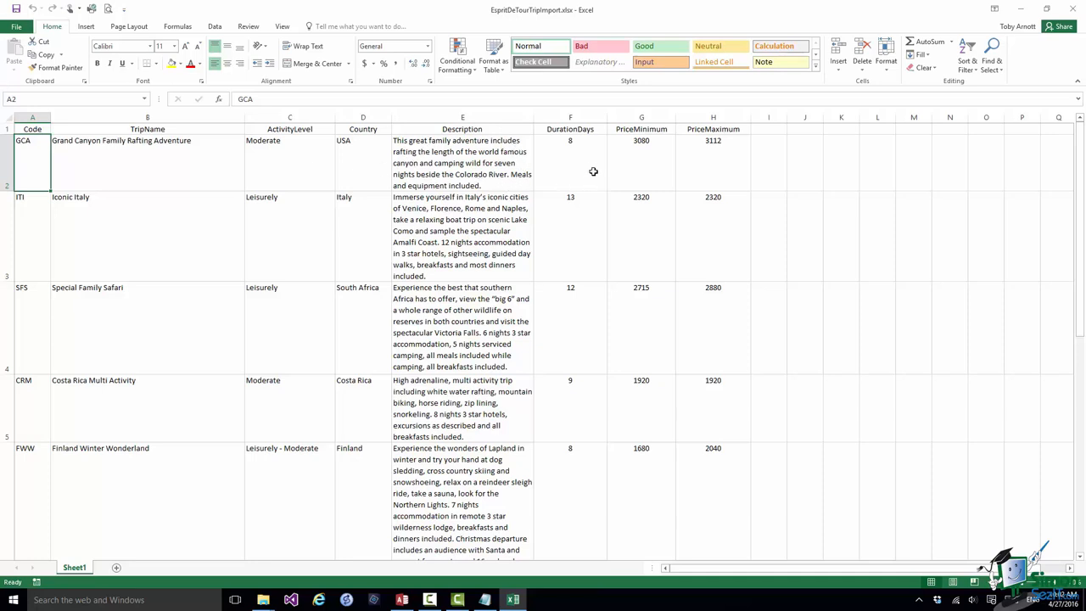
{"action": "mouse_move", "coordinate": [654, 161]}
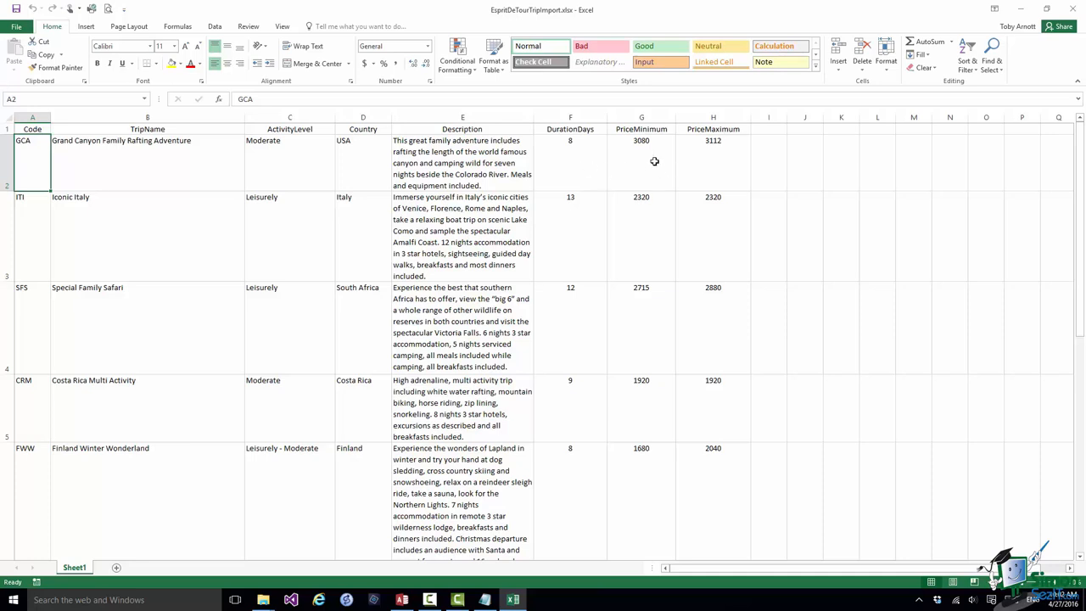
{"action": "mouse_move", "coordinate": [737, 157]}
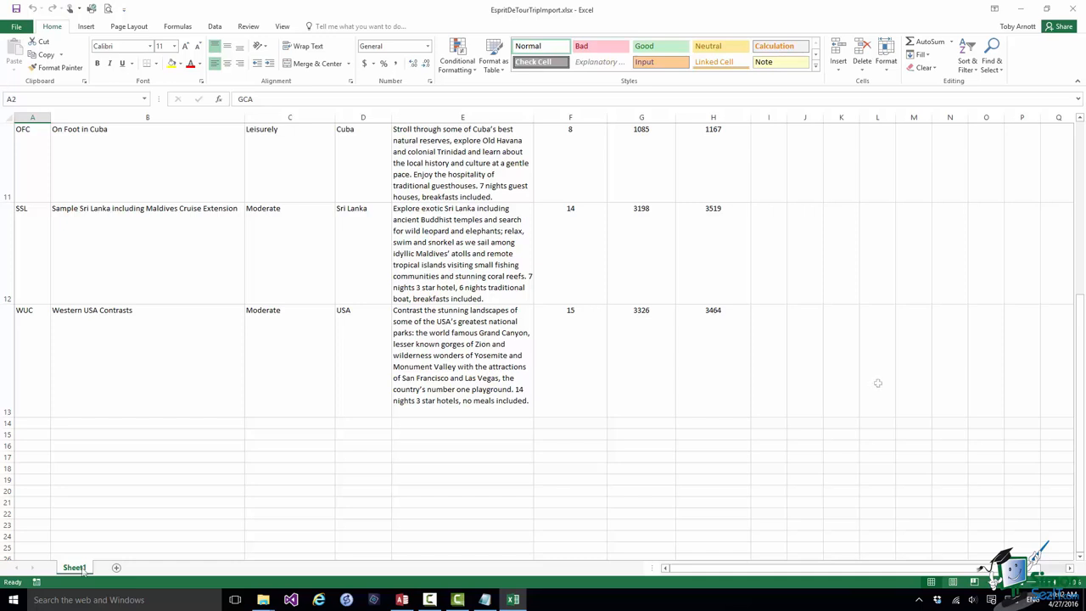
{"action": "mouse_move", "coordinate": [1060, 210]}
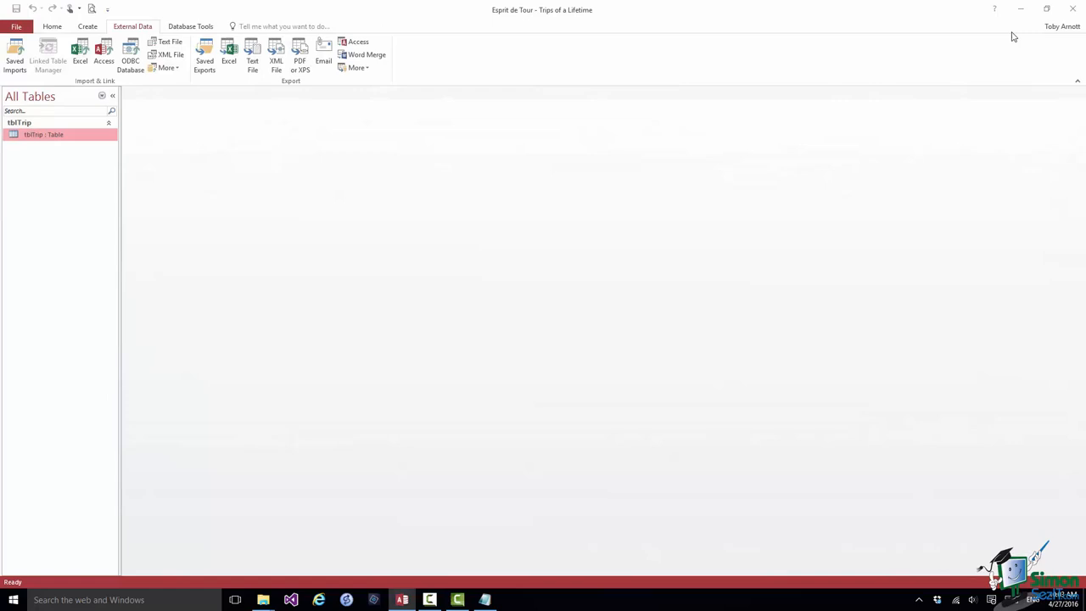
{"action": "mouse_move", "coordinate": [380, 145]}
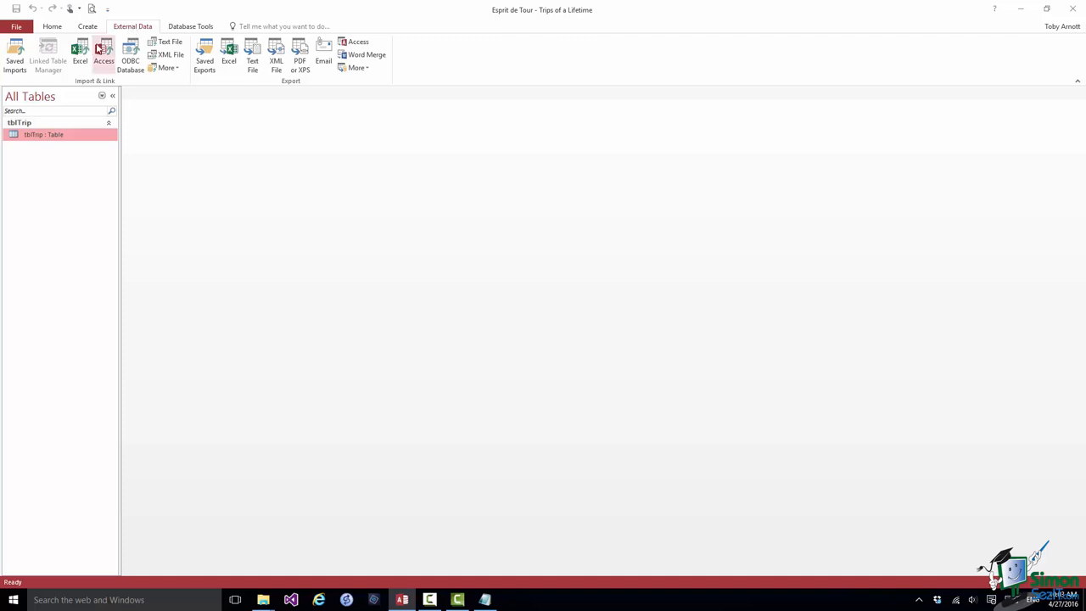
- Start an Excel import and select EspritDeTourTripImport.xlsx as the source workbook
{"action": "left_click", "coordinate": [79, 55]}
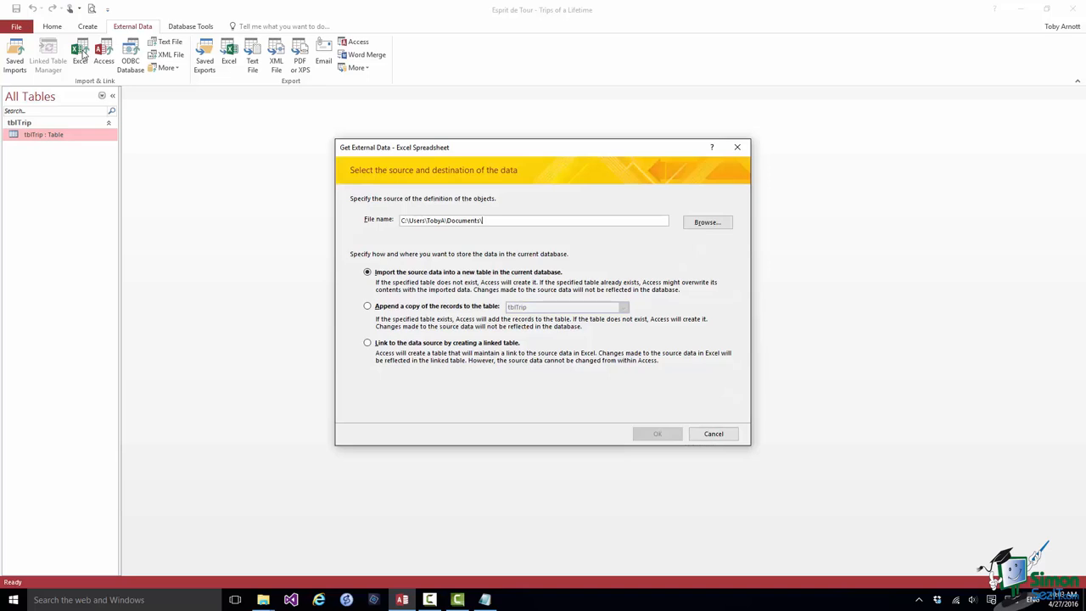
{"action": "mouse_move", "coordinate": [82, 58]}
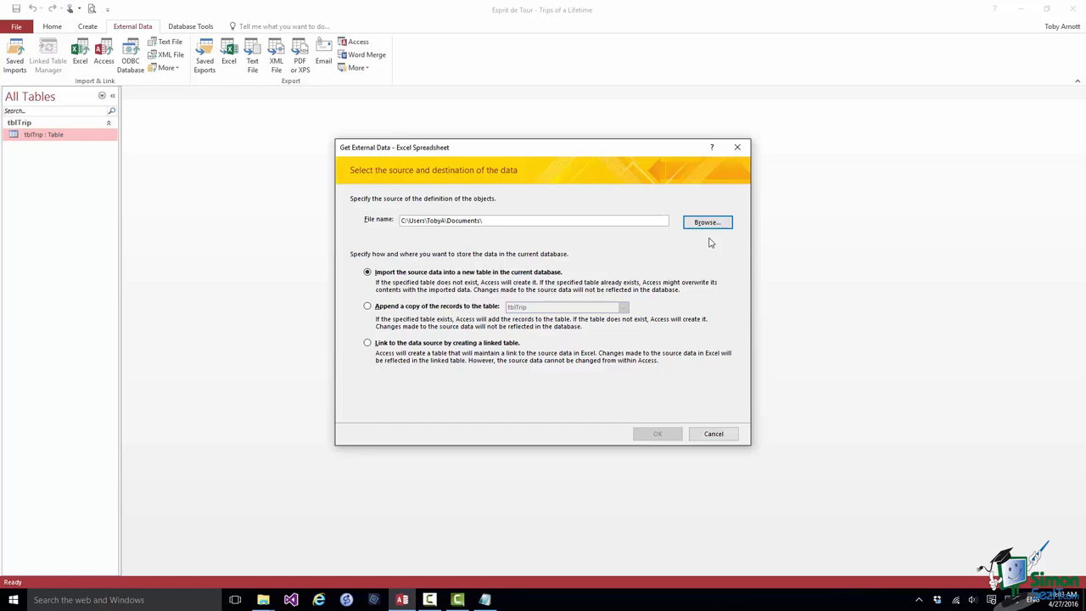
{"action": "left_click", "coordinate": [707, 221]}
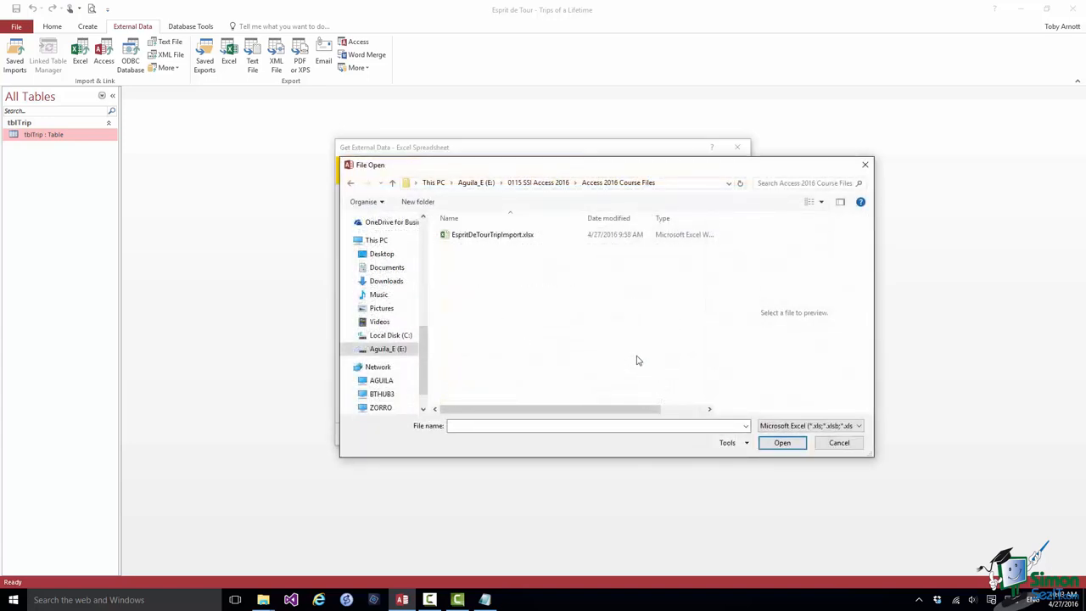
{"action": "mouse_move", "coordinate": [492, 234]}
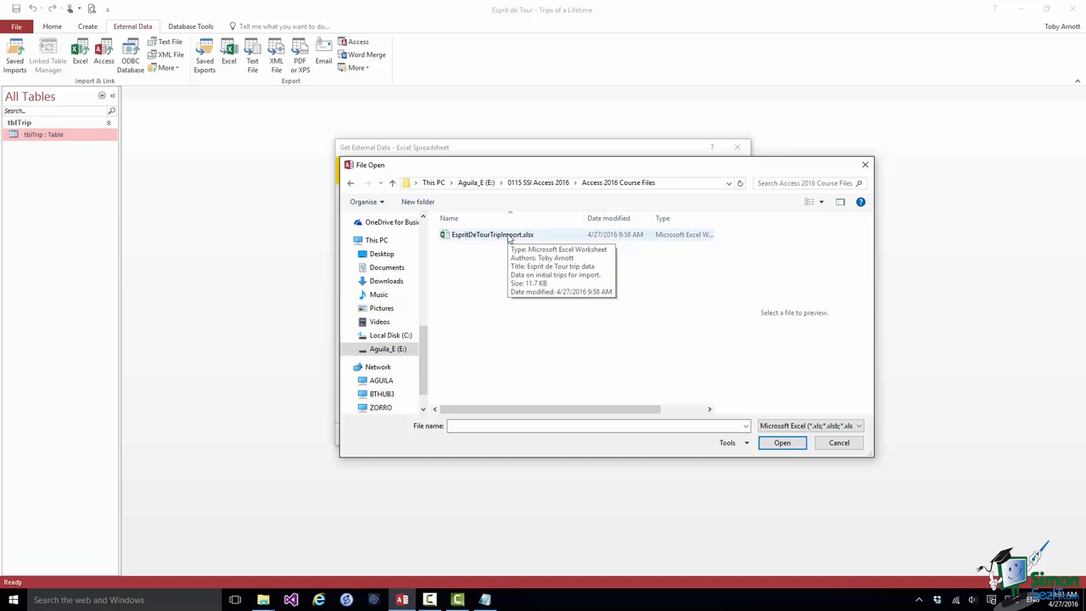
{"action": "left_click", "coordinate": [492, 234]}
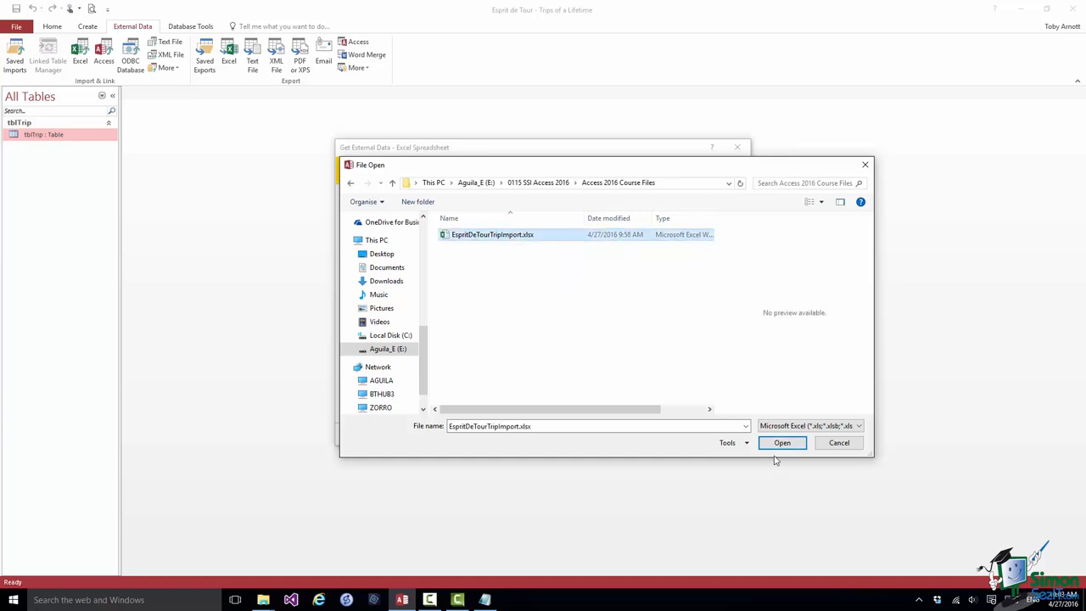
- Confirm the workbook path and set the import to append records to tblTrip
{"action": "left_click", "coordinate": [782, 442]}
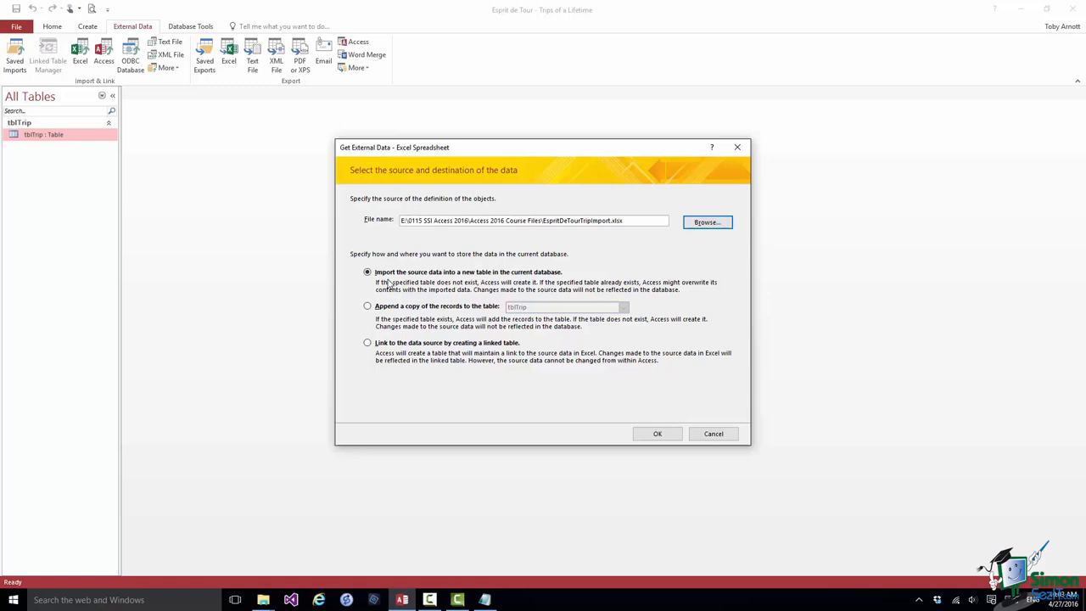
{"action": "mouse_move", "coordinate": [514, 283]}
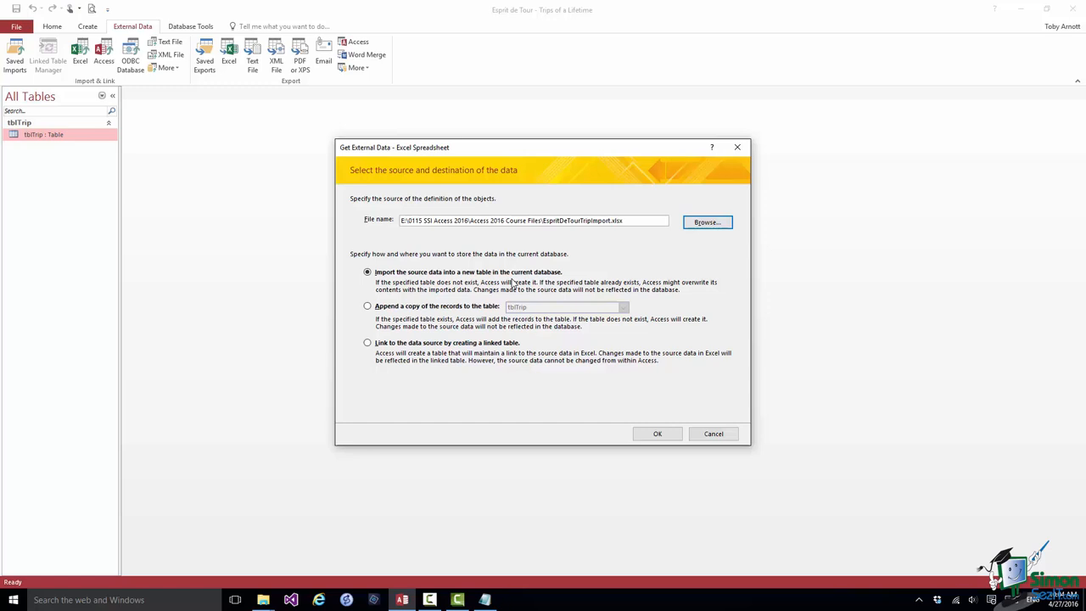
{"action": "left_click", "coordinate": [368, 305]}
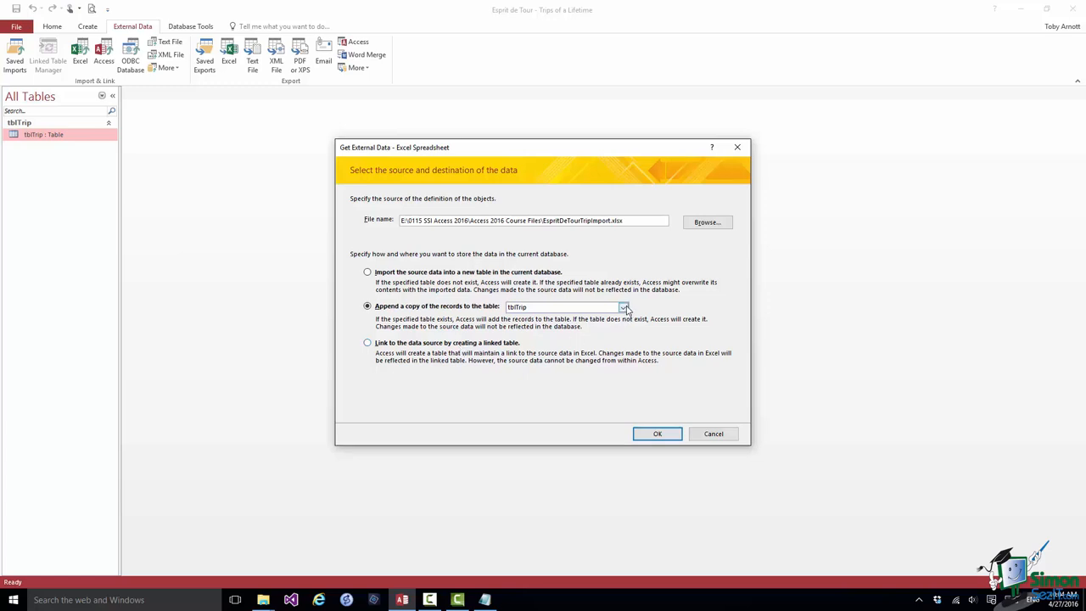
{"action": "left_click", "coordinate": [623, 306]}
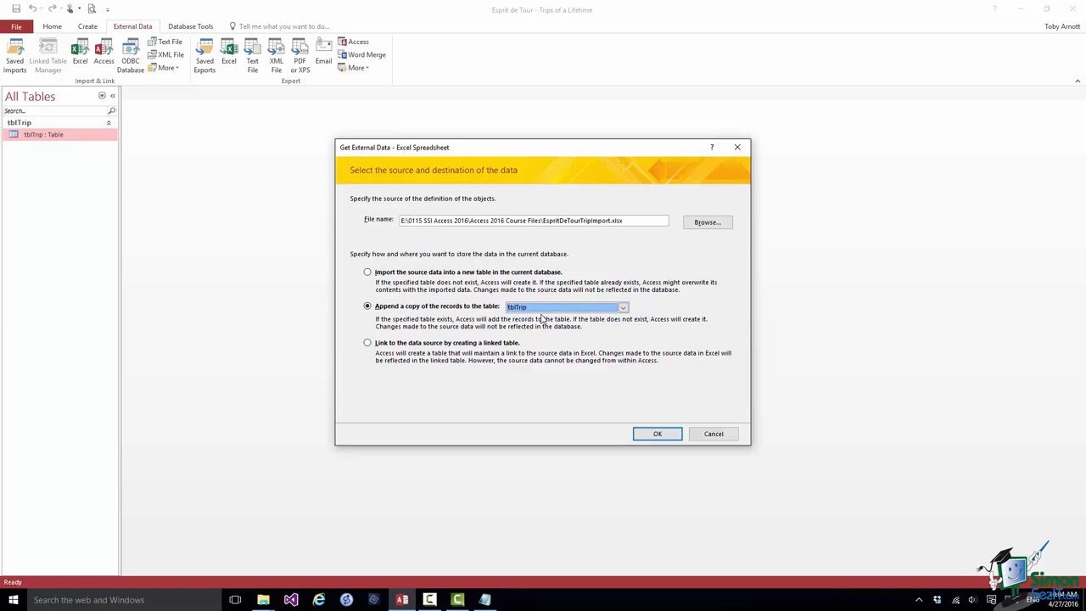
{"action": "mouse_move", "coordinate": [561, 328]}
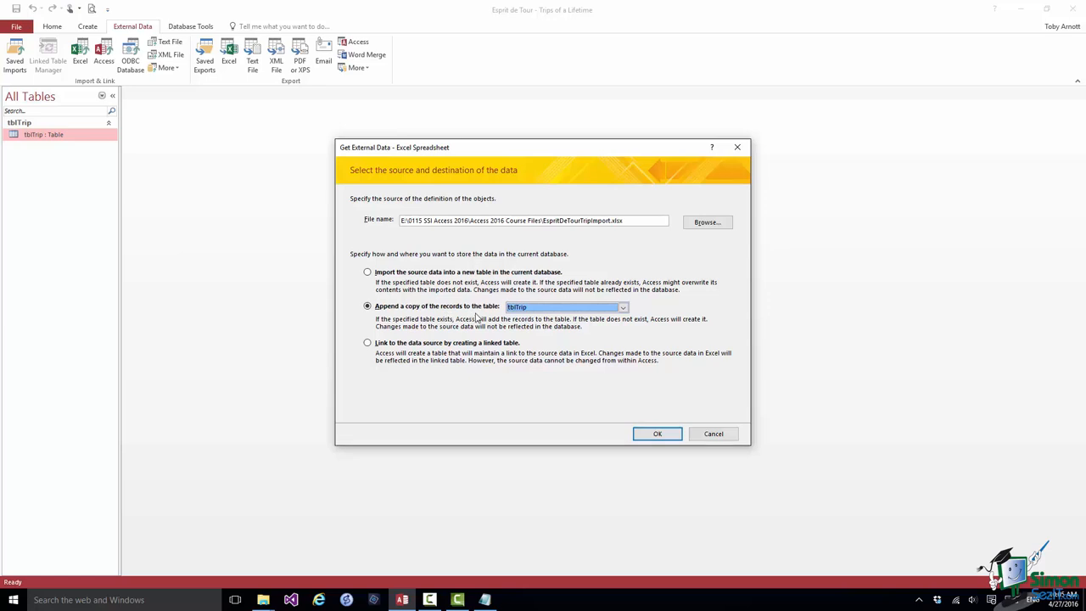
{"action": "mouse_move", "coordinate": [658, 488]}
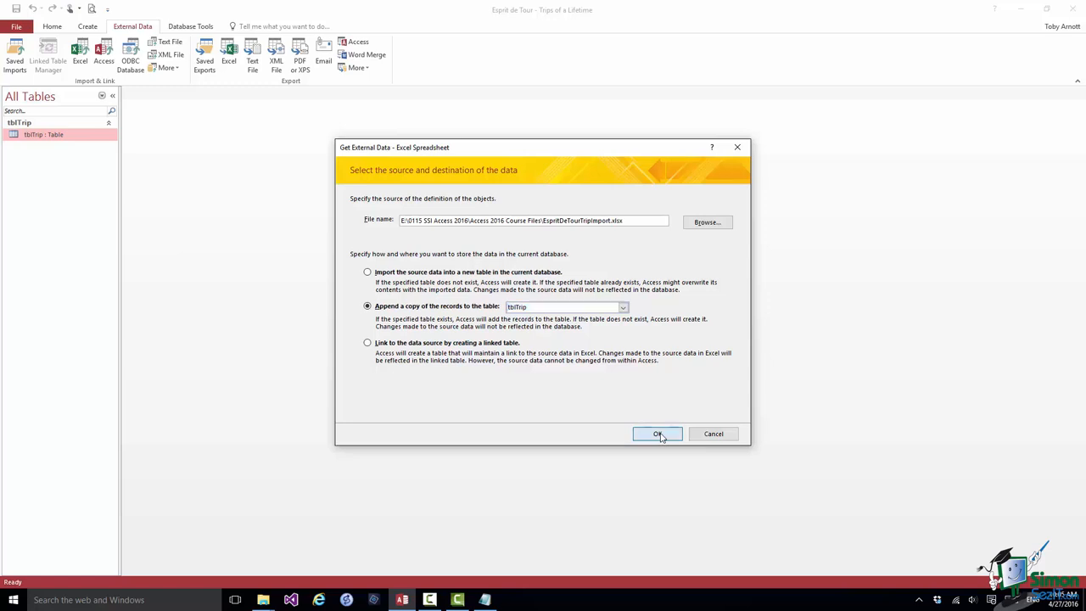
- Scroll the spreadsheet preview to view the remaining trip columns, then cancel the import
{"action": "left_click", "coordinate": [658, 433]}
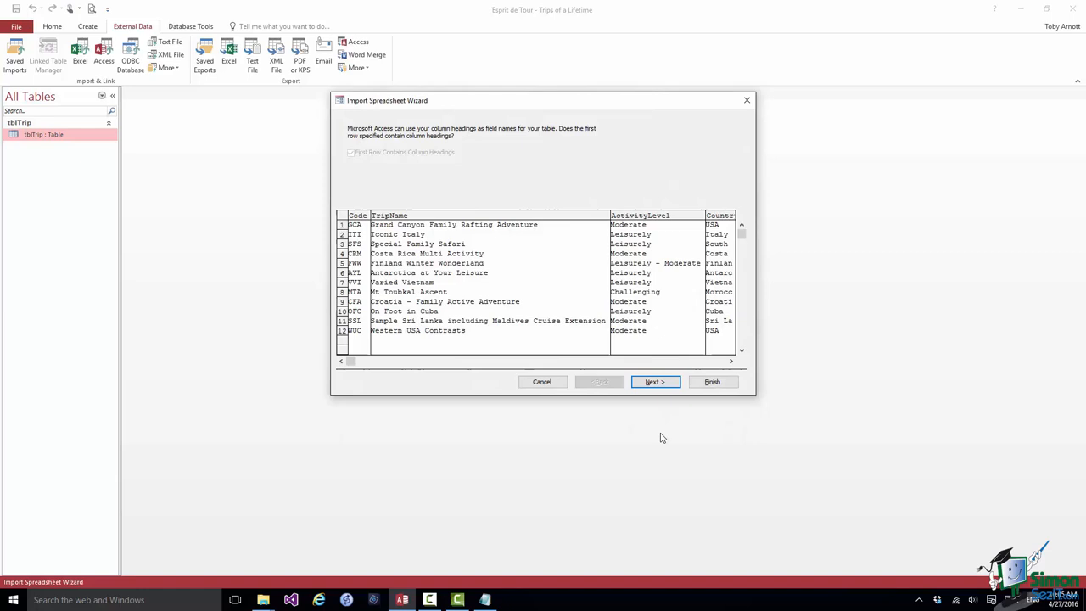
{"action": "mouse_move", "coordinate": [464, 222]}
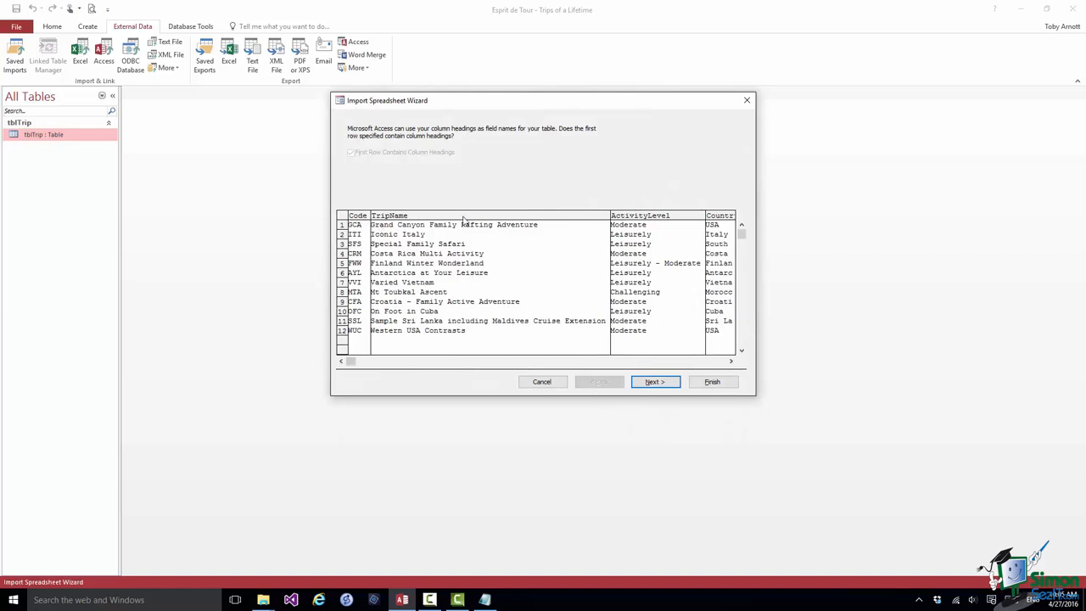
{"action": "mouse_move", "coordinate": [670, 219]}
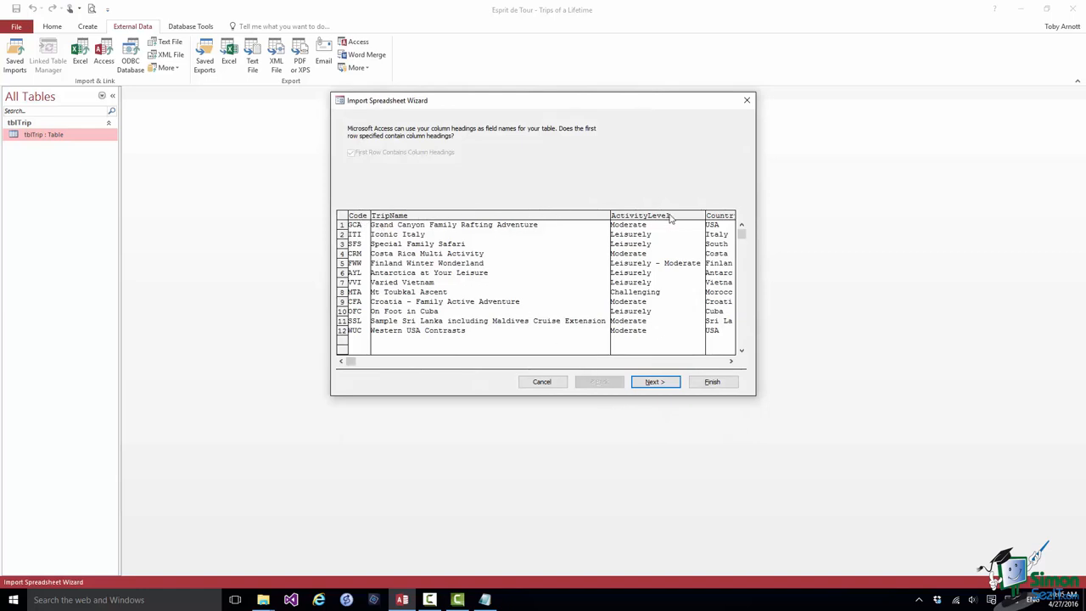
{"action": "left_click", "coordinate": [351, 152]}
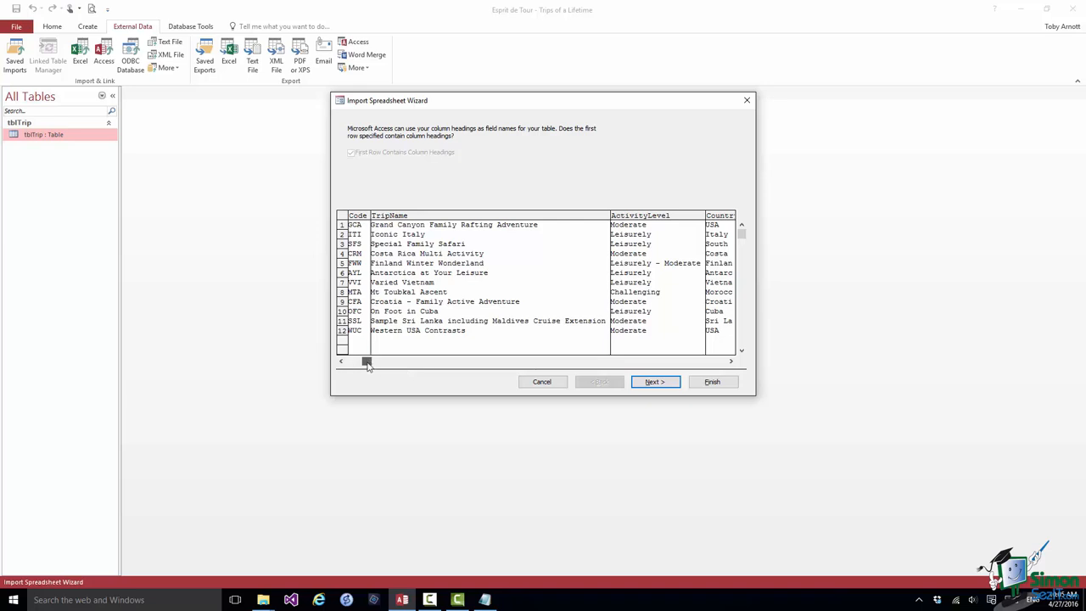
{"action": "left_click_drag", "start_coordinate": [366, 361], "coordinate": [511, 362]}
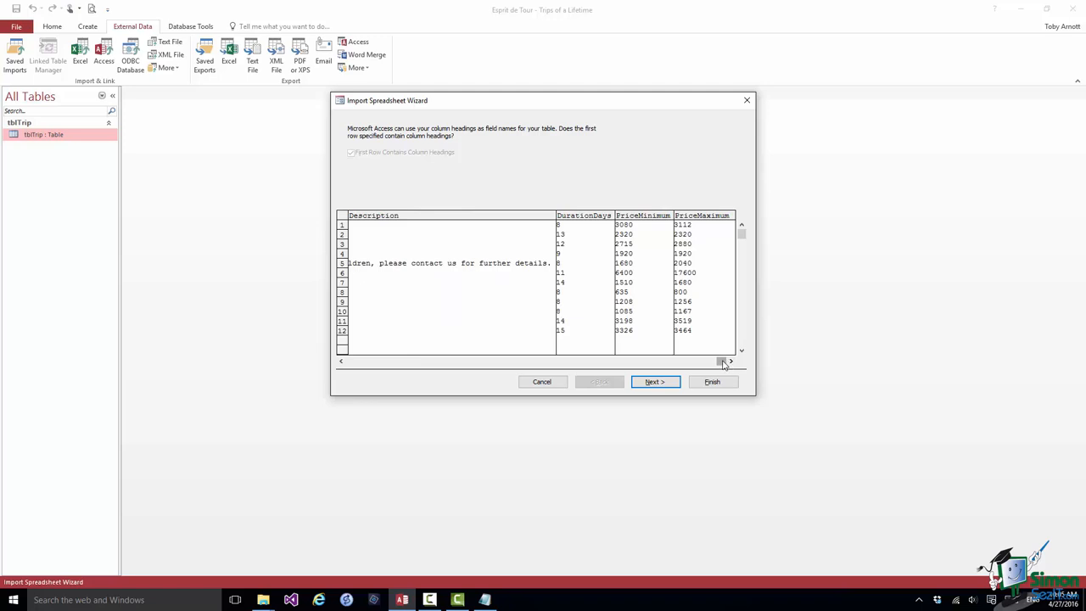
{"action": "mouse_move", "coordinate": [713, 376]}
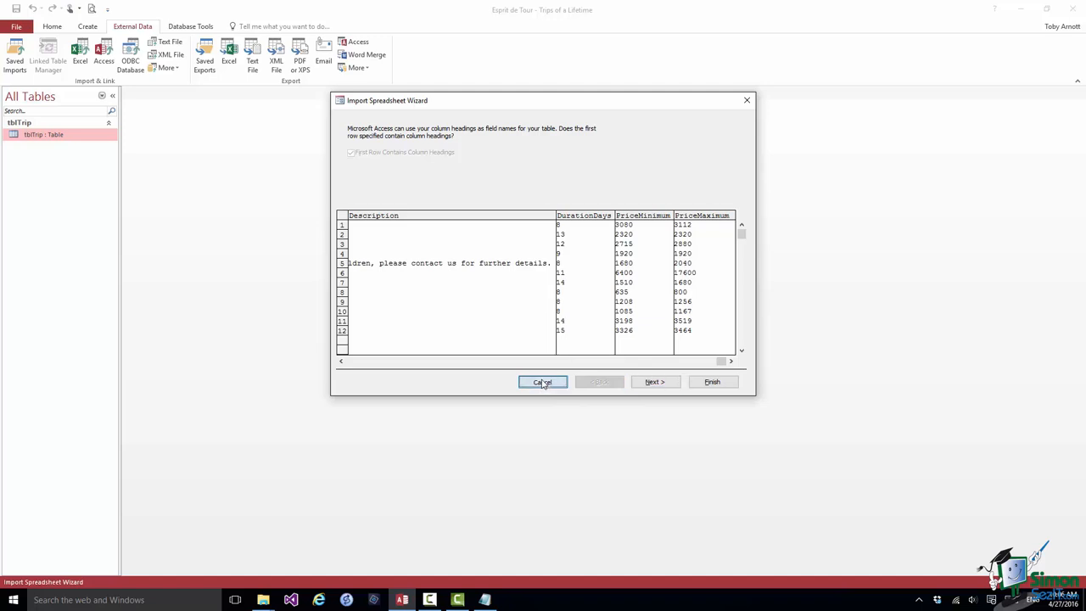
{"action": "left_click", "coordinate": [542, 382]}
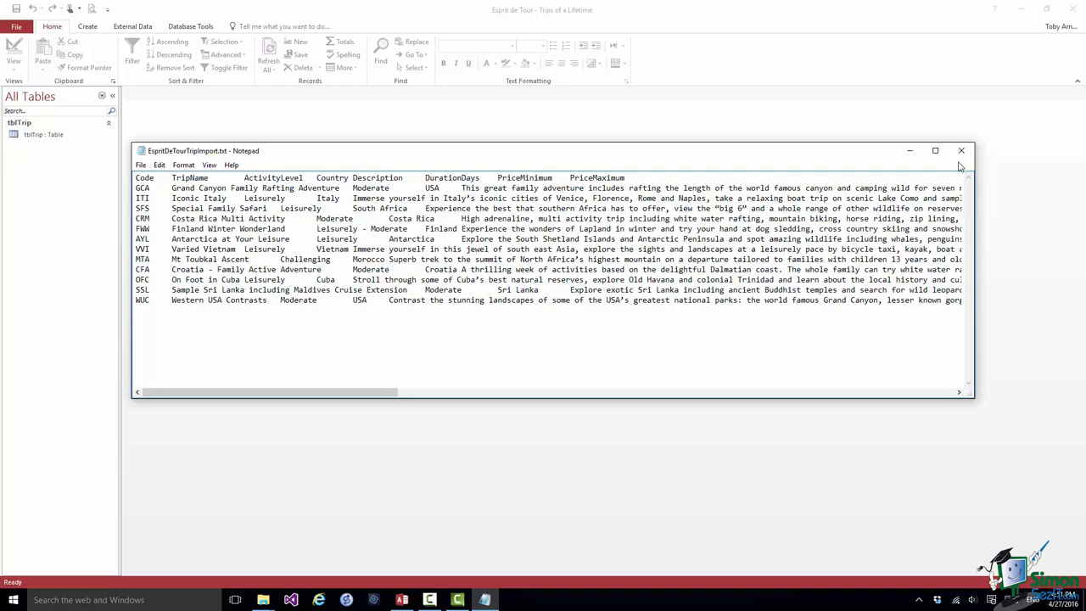
- Close Notepad and start a Text File import from External Data
{"action": "left_click", "coordinate": [962, 150]}
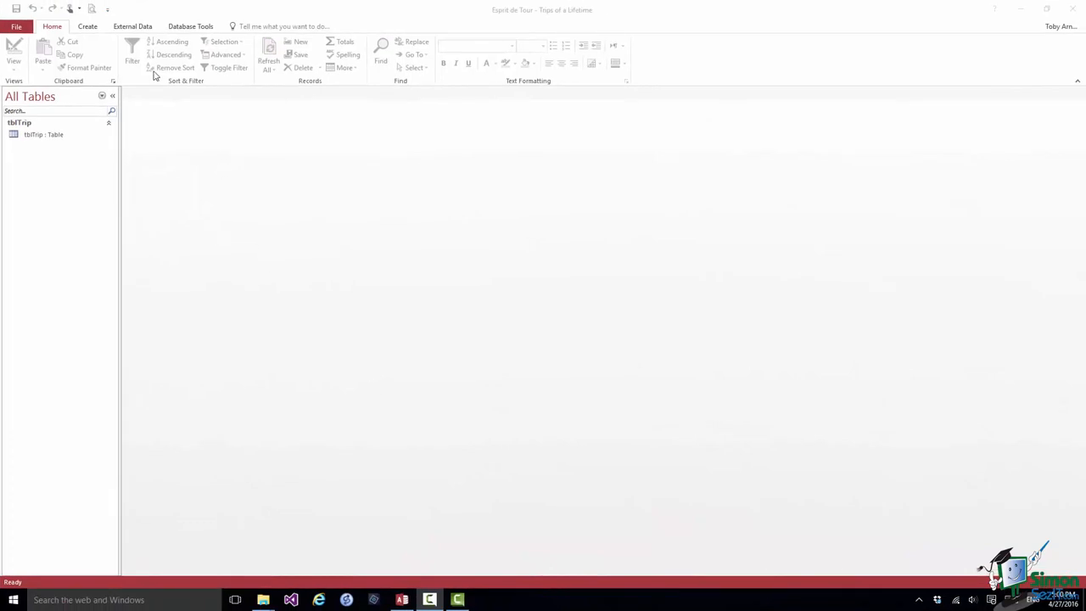
{"action": "left_click", "coordinate": [133, 27]}
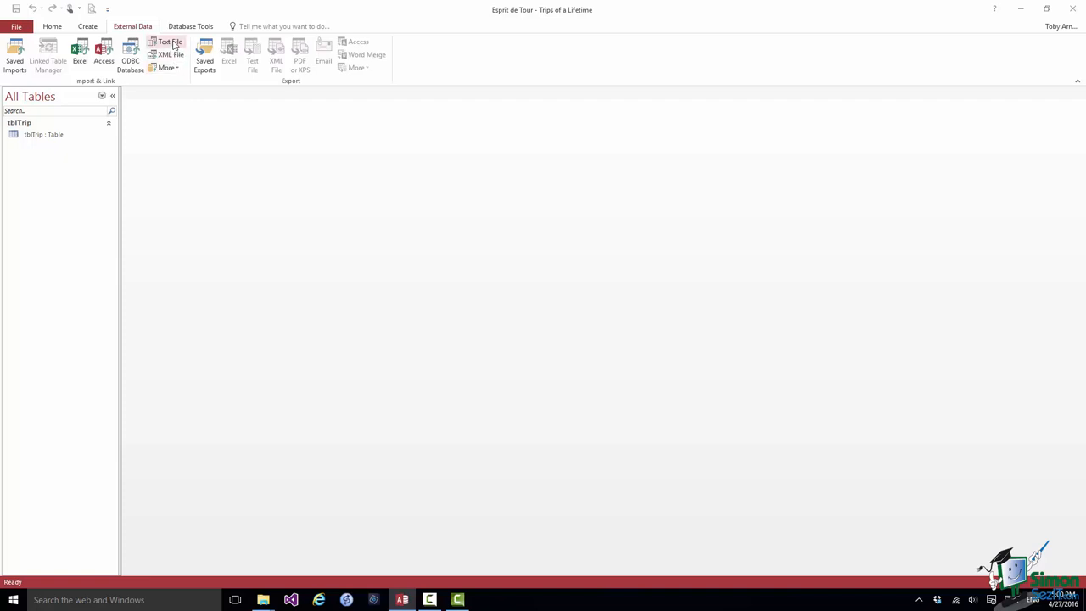
{"action": "left_click", "coordinate": [166, 46]}
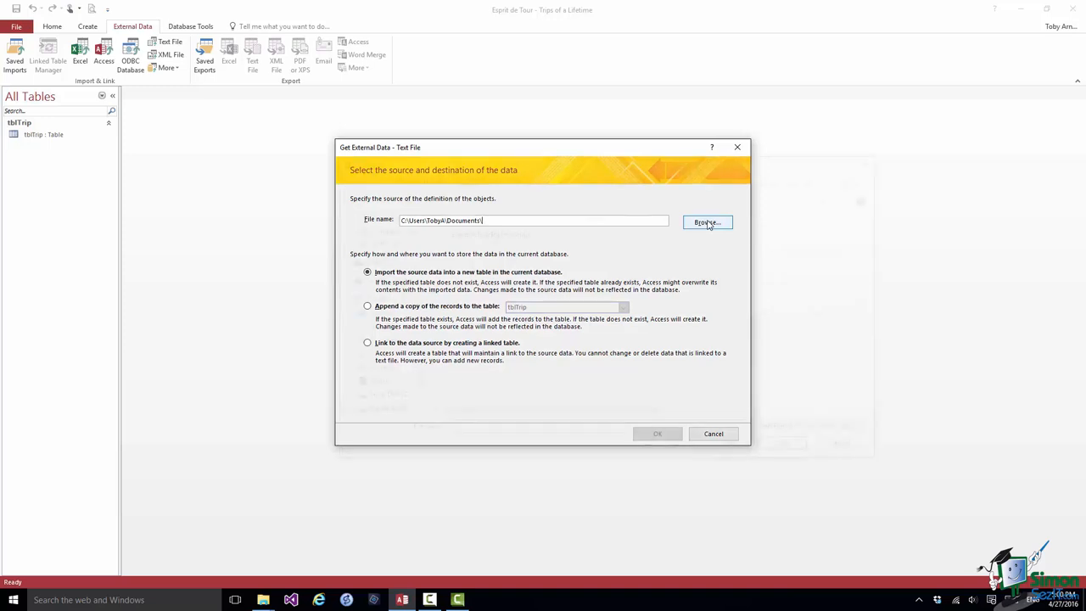
- Pick EspritDeTourTripImport.txt, append it to tblTrip, and keep the Delimited format
{"action": "left_click", "coordinate": [706, 221]}
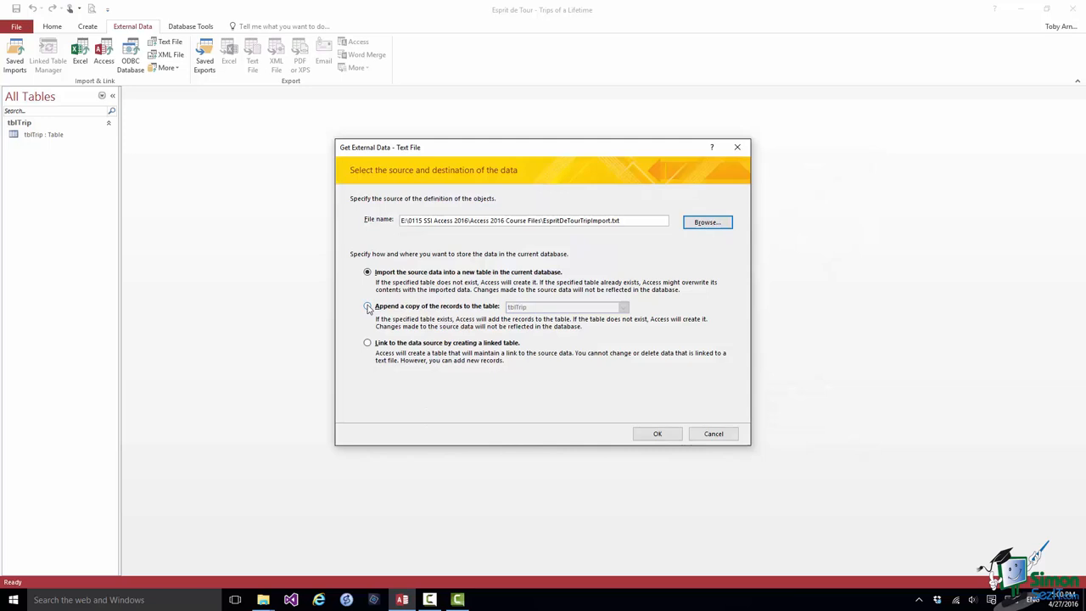
{"action": "left_click", "coordinate": [368, 306]}
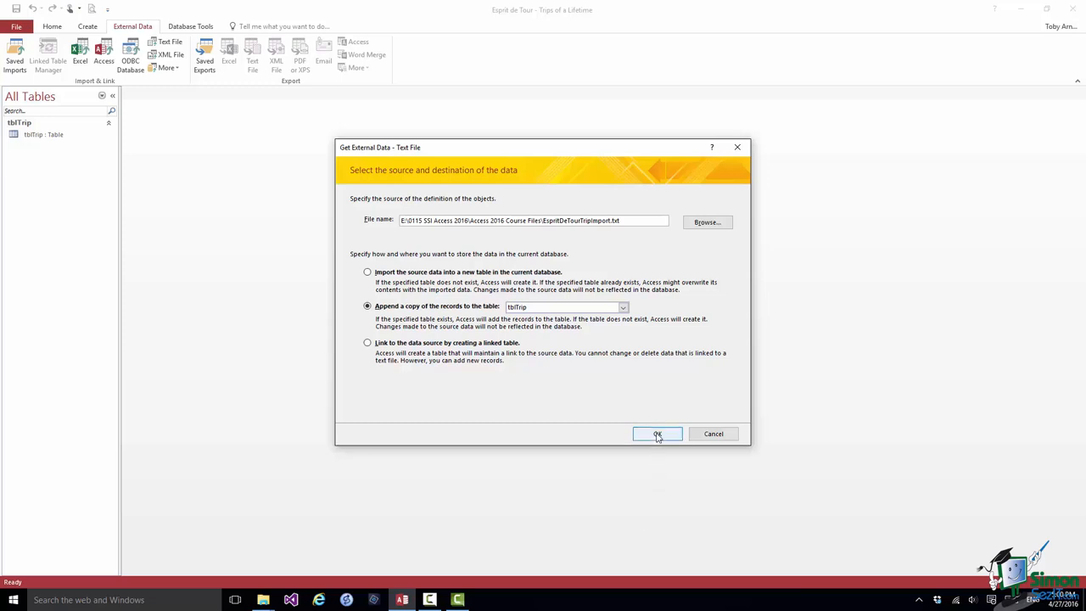
{"action": "left_click", "coordinate": [658, 434]}
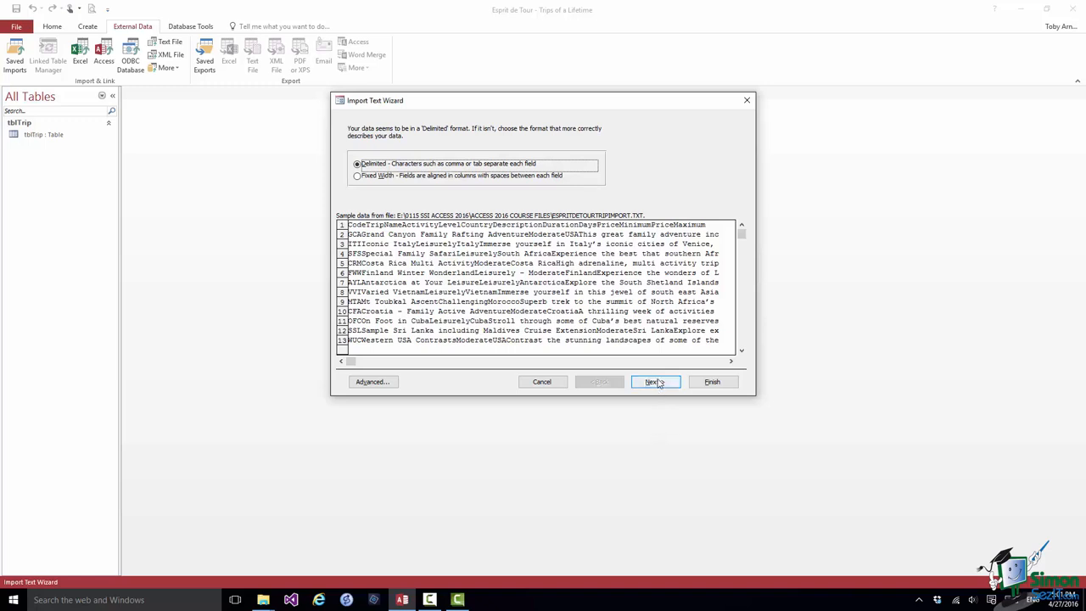
{"action": "left_click", "coordinate": [654, 381]}
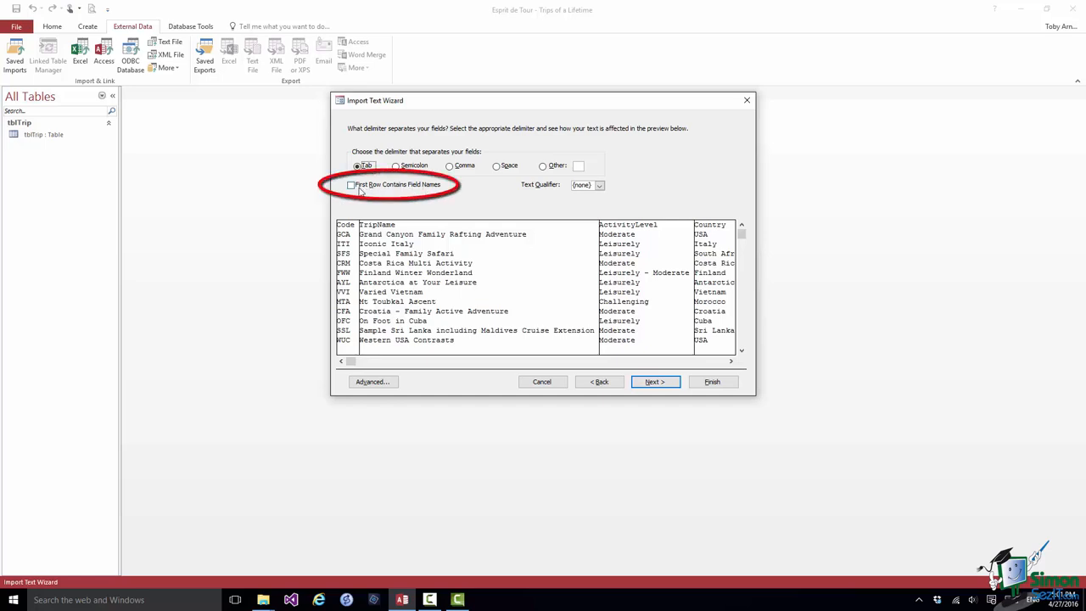
- Use the first row as field names with Tab delimiter and check columns through PriceMaximum
{"action": "left_click", "coordinate": [351, 185]}
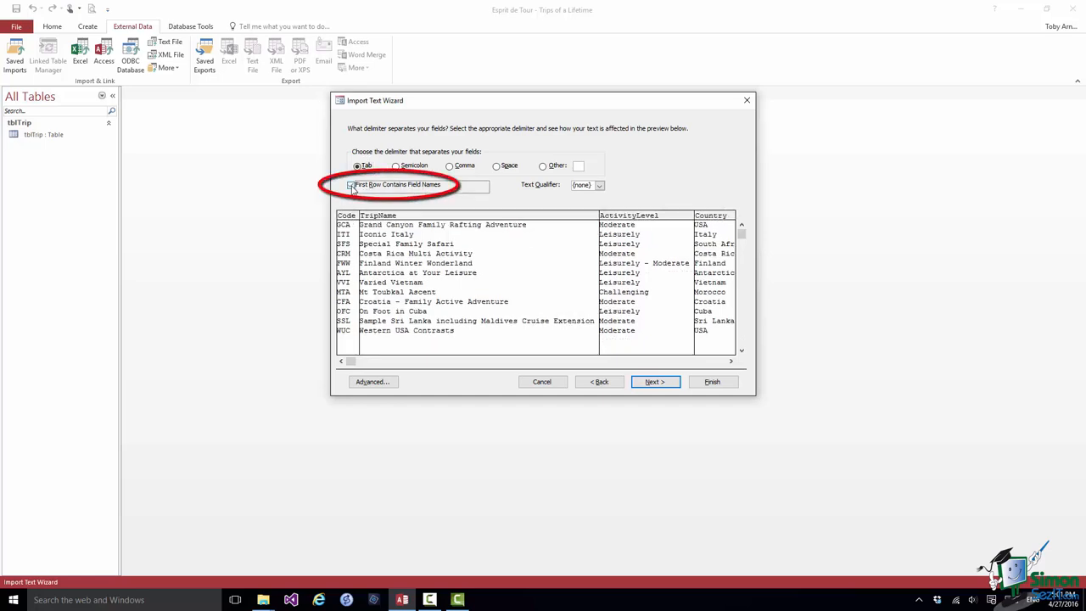
{"action": "left_click", "coordinate": [352, 185]}
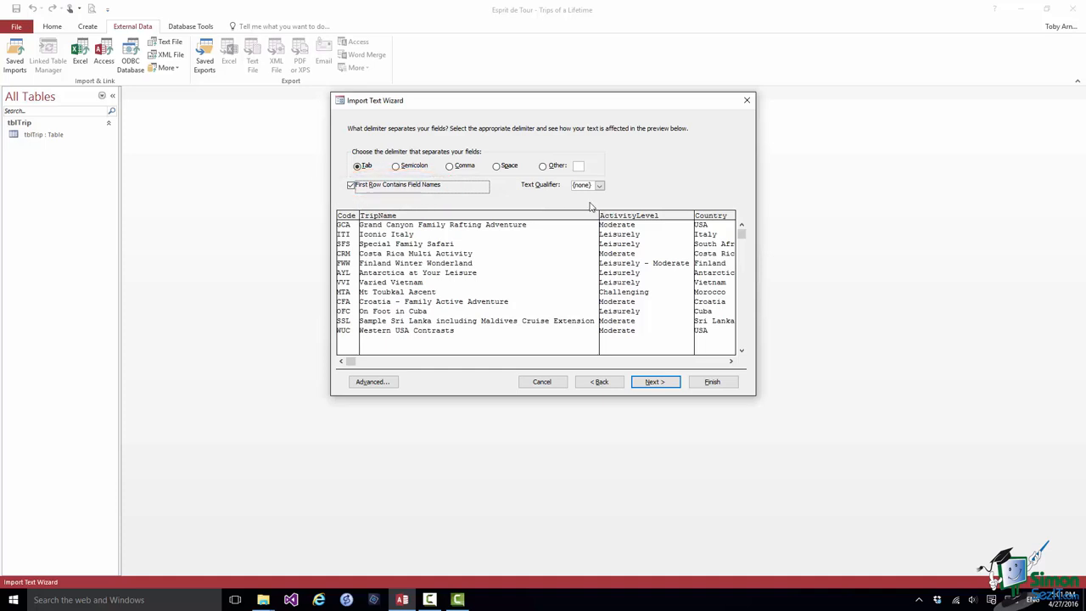
{"action": "mouse_move", "coordinate": [459, 208]}
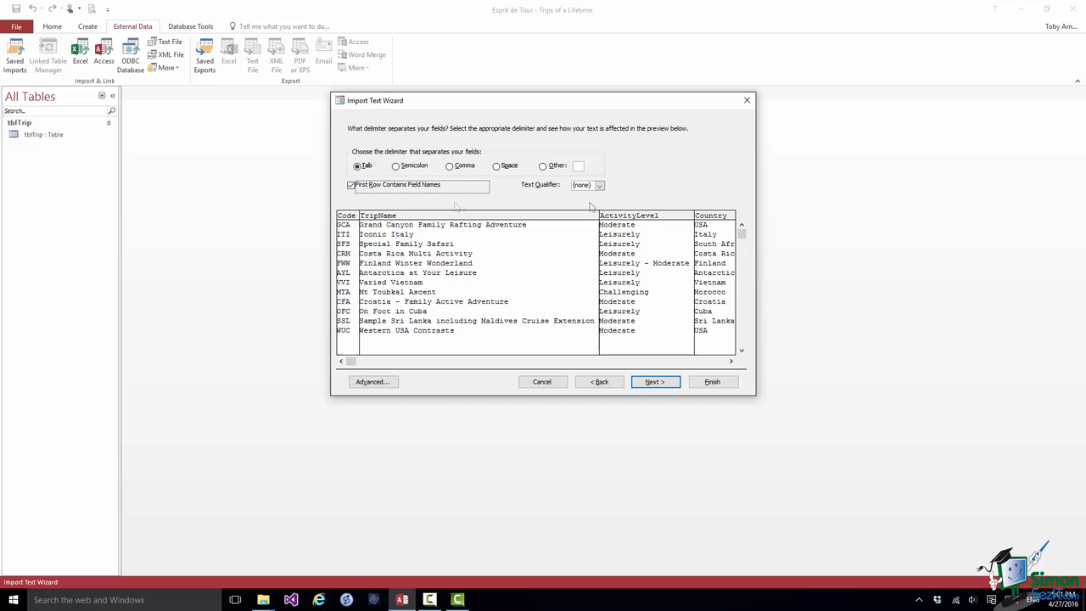
{"action": "mouse_move", "coordinate": [456, 206]}
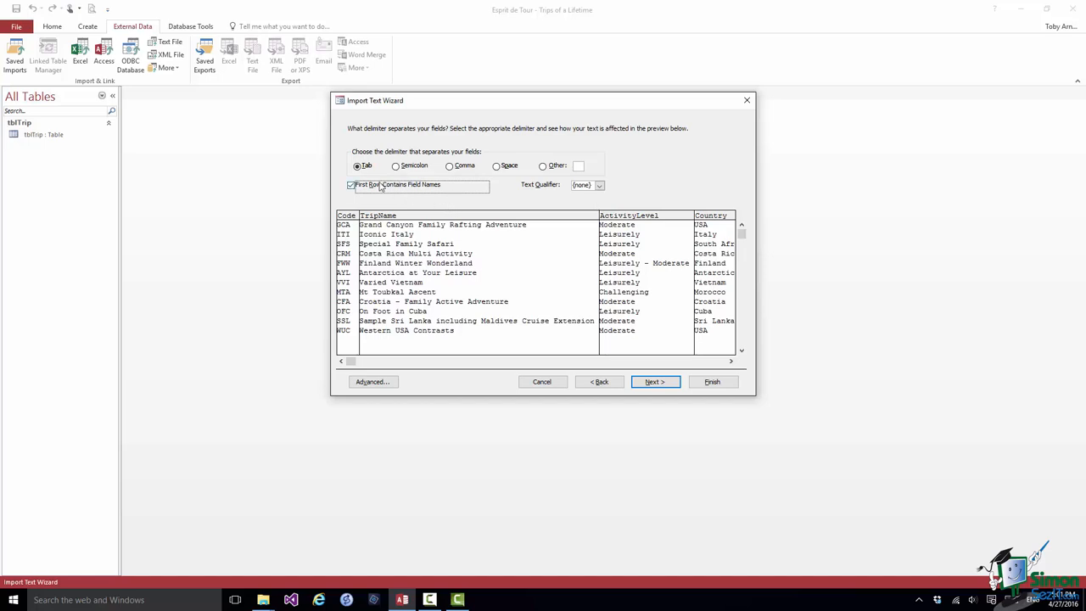
{"action": "left_click", "coordinate": [357, 166]}
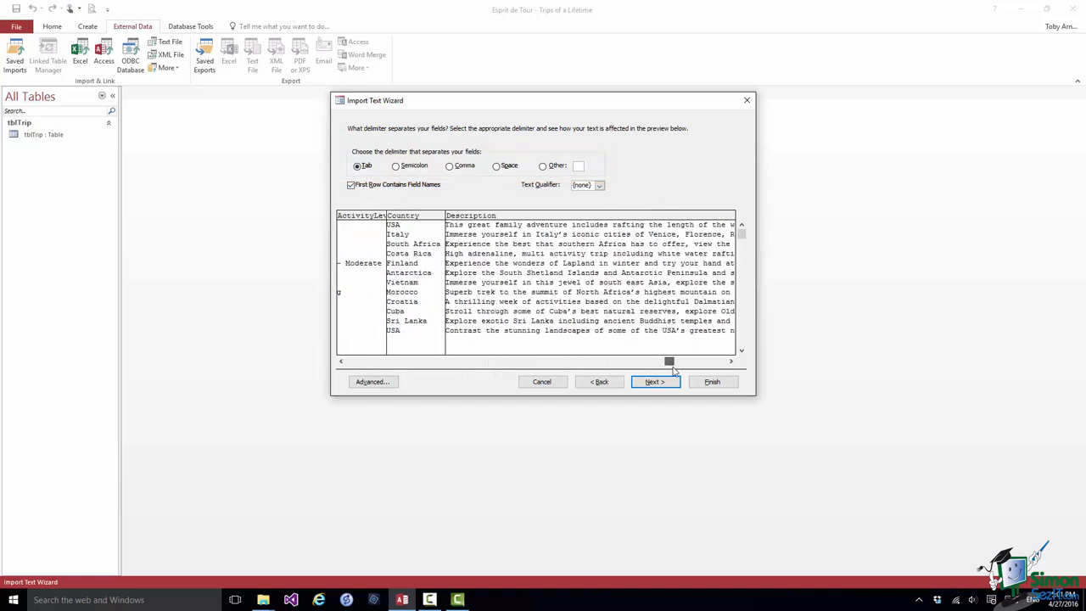
{"action": "left_click_drag", "start_coordinate": [669, 360], "coordinate": [721, 361]}
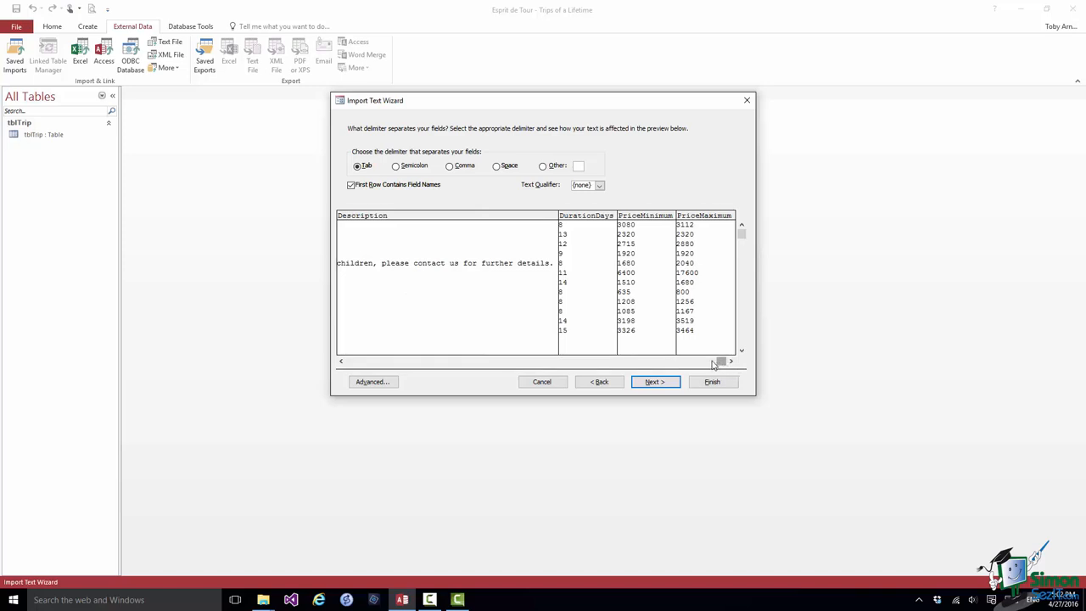
{"action": "left_click_drag", "start_coordinate": [720, 361], "coordinate": [437, 361]}
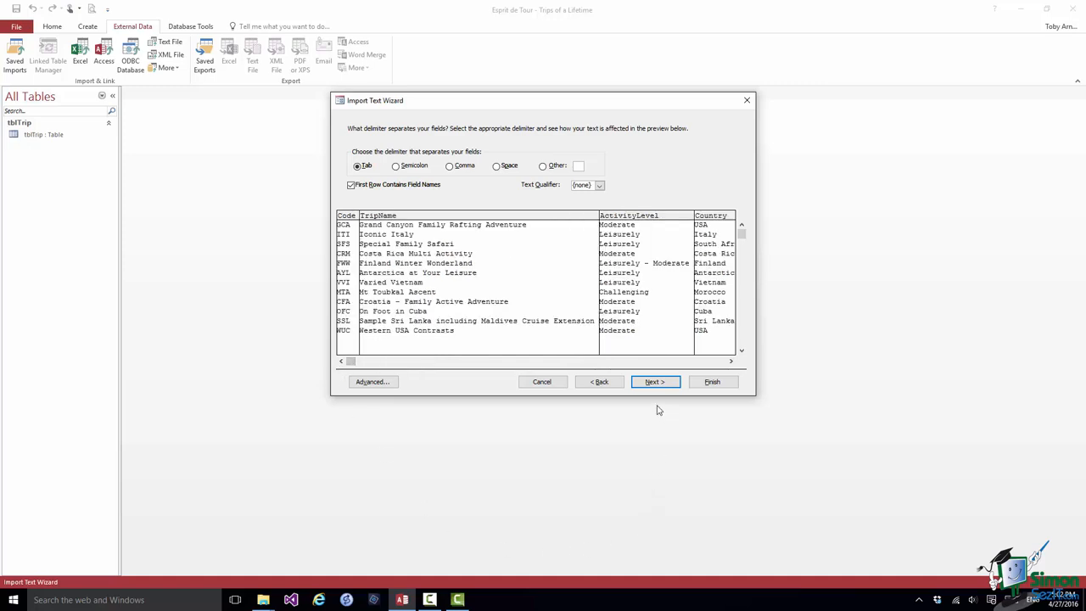
- Advance the Import Text Wizard to its final page importing into tblTrip
{"action": "left_click", "coordinate": [655, 381]}
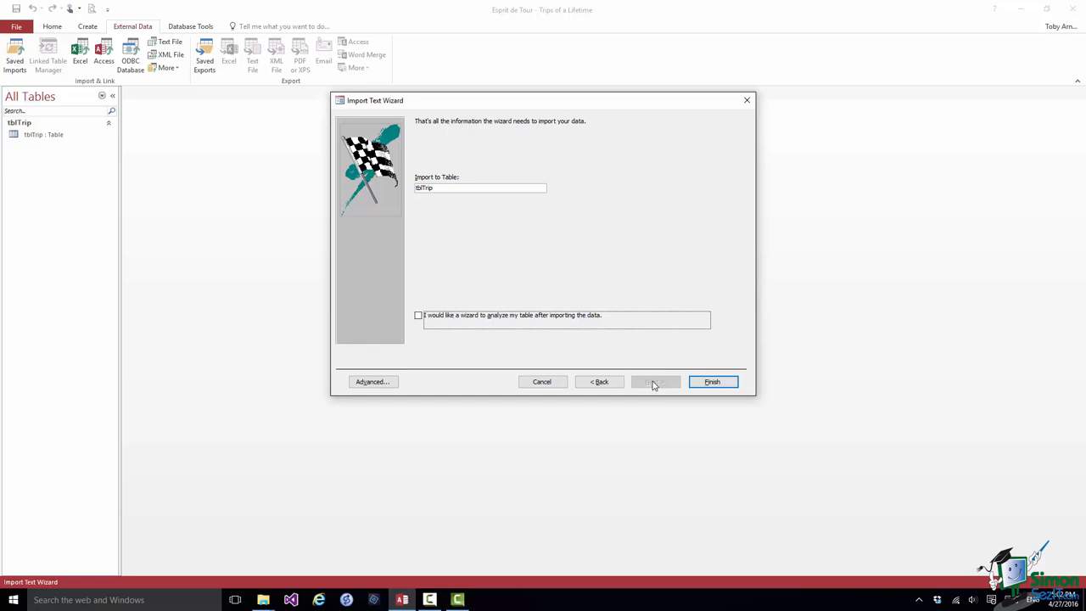
{"action": "mouse_move", "coordinate": [709, 410]}
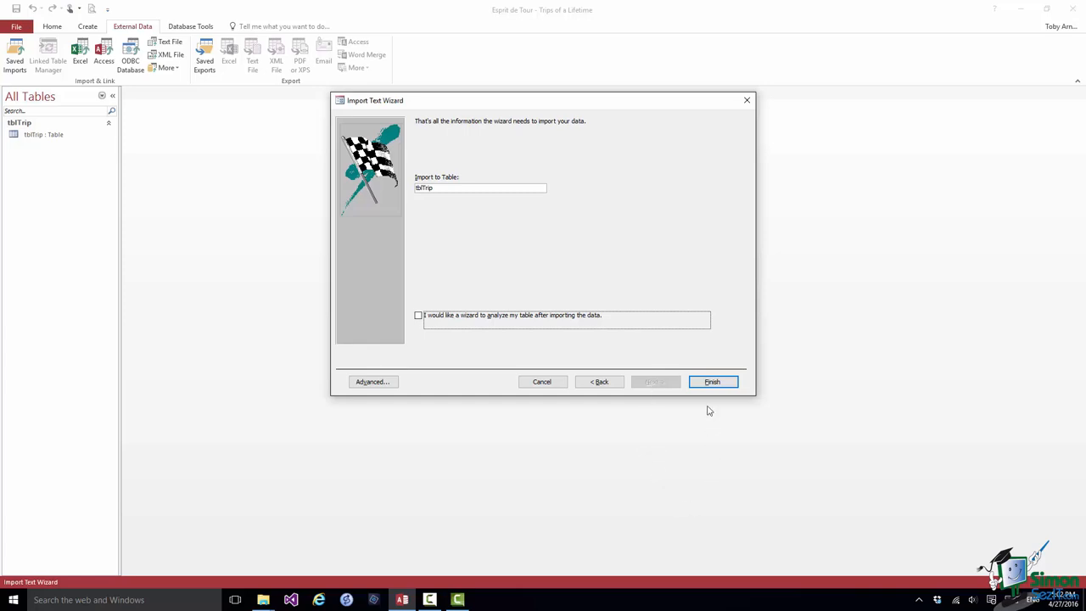
- Finish importing EspritDeTourTripImport.txt into tblTrip without saving the import steps
{"action": "left_click", "coordinate": [712, 381]}
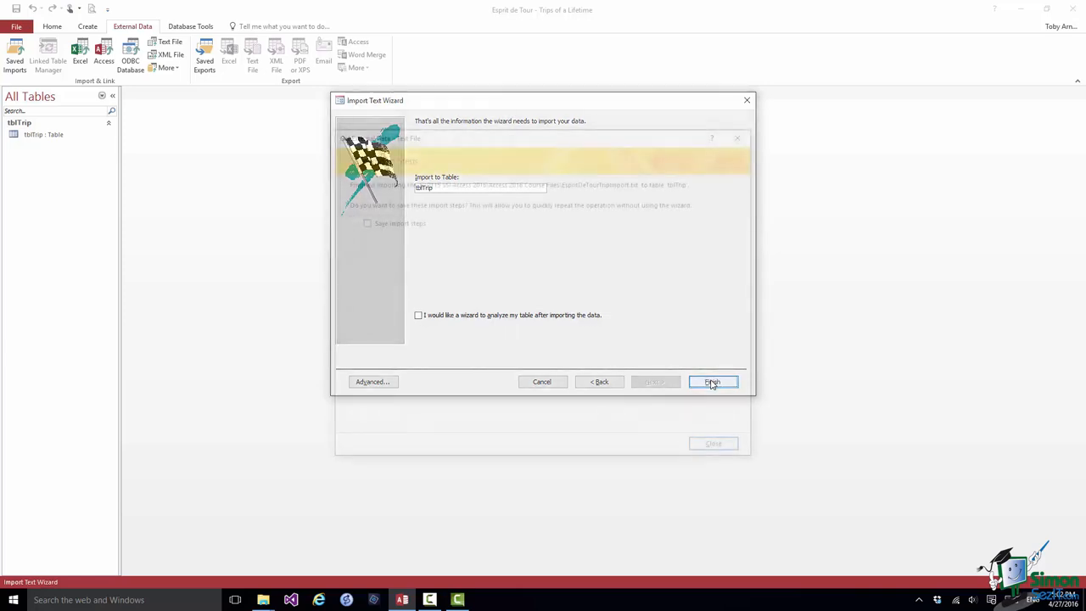
{"action": "left_click", "coordinate": [713, 381]}
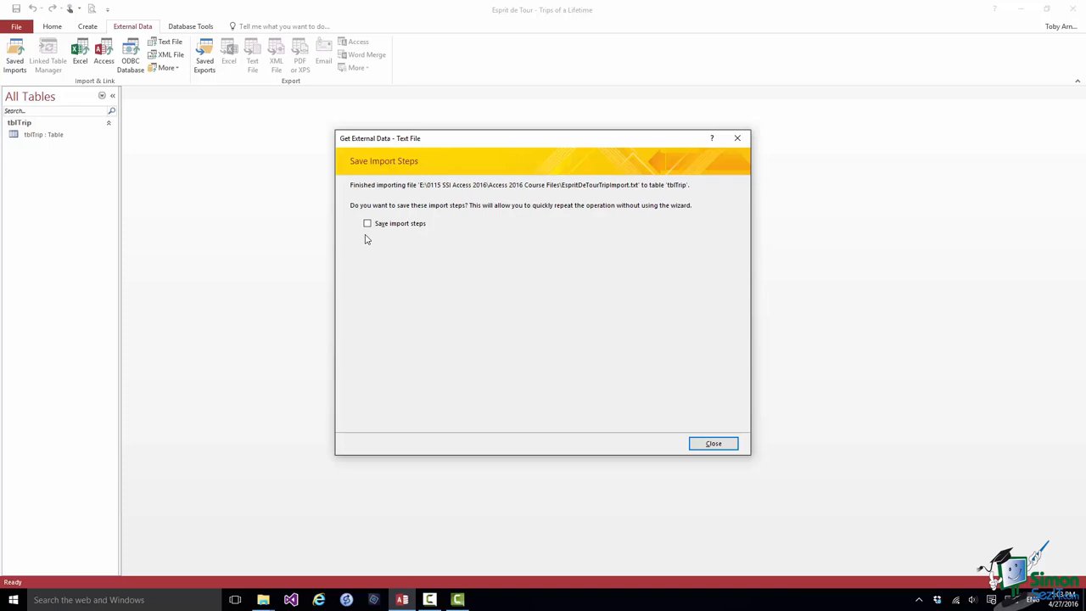
{"action": "mouse_move", "coordinate": [678, 443]}
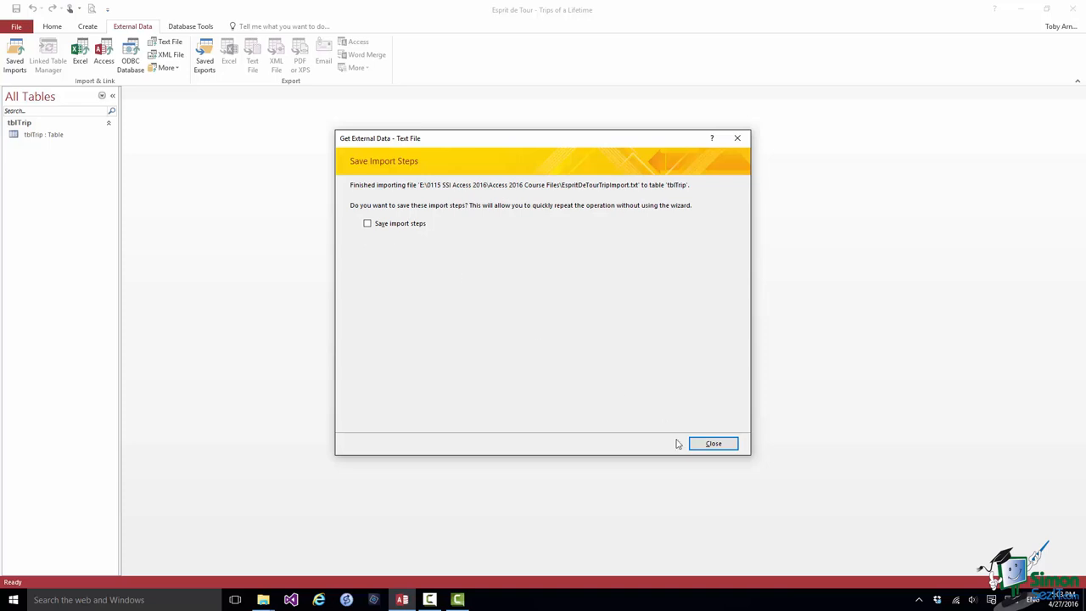
- Dismiss the import summary and open tblTrip in Datasheet view showing thirteen trips
{"action": "left_click", "coordinate": [713, 443]}
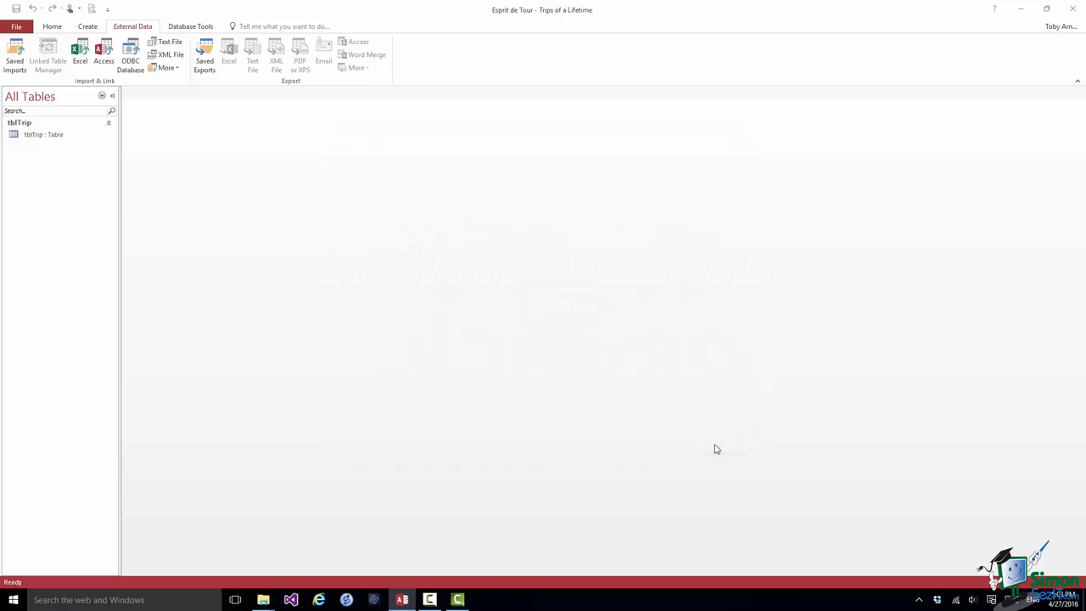
{"action": "mouse_move", "coordinate": [312, 196]}
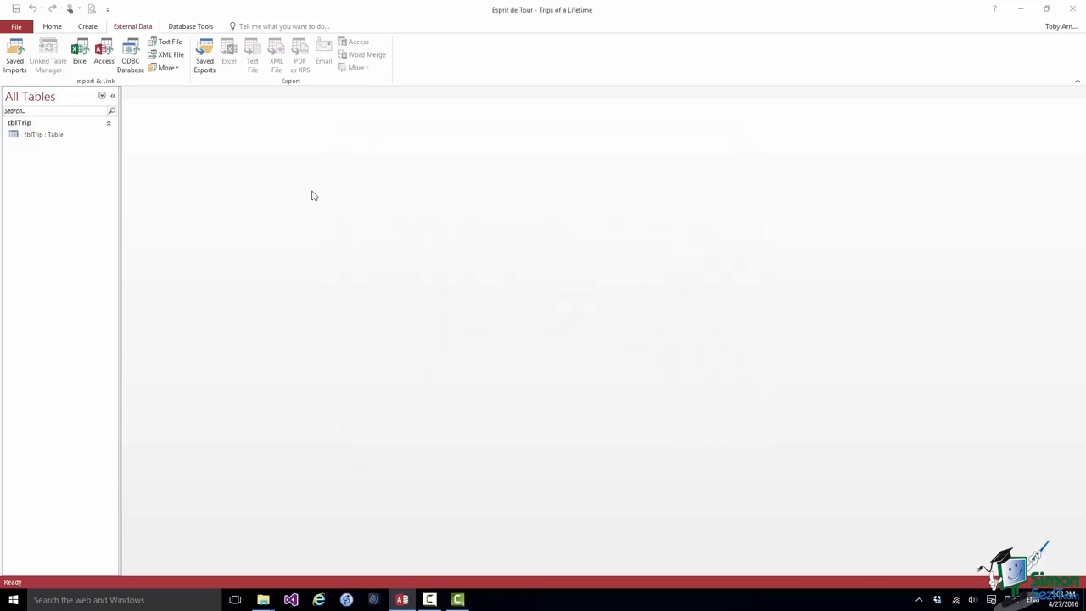
{"action": "left_click", "coordinate": [44, 134]}
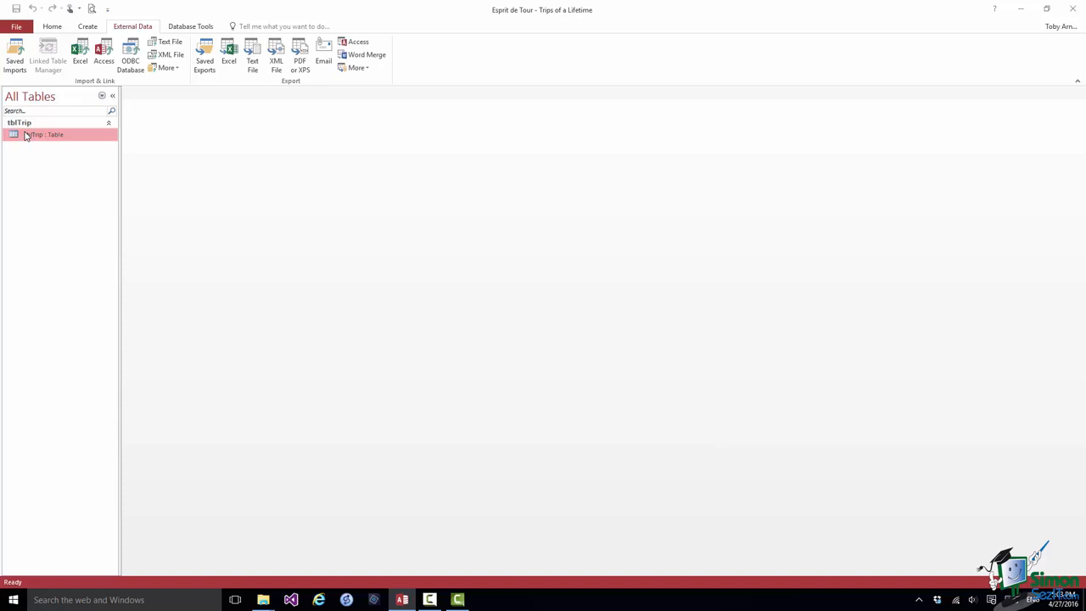
{"action": "double_click", "coordinate": [44, 134]}
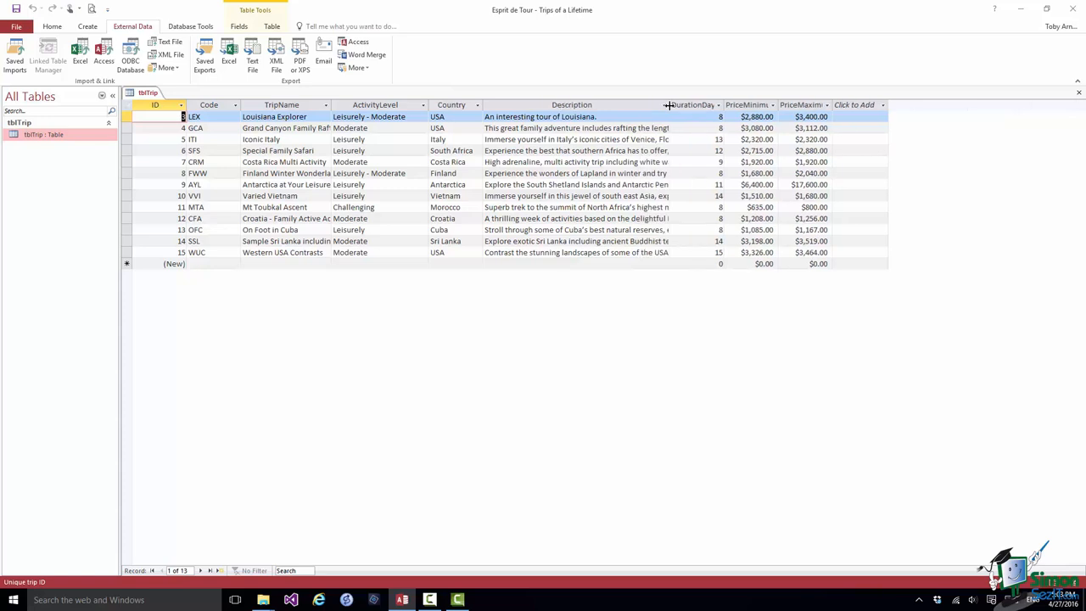
{"action": "mouse_move", "coordinate": [553, 310]}
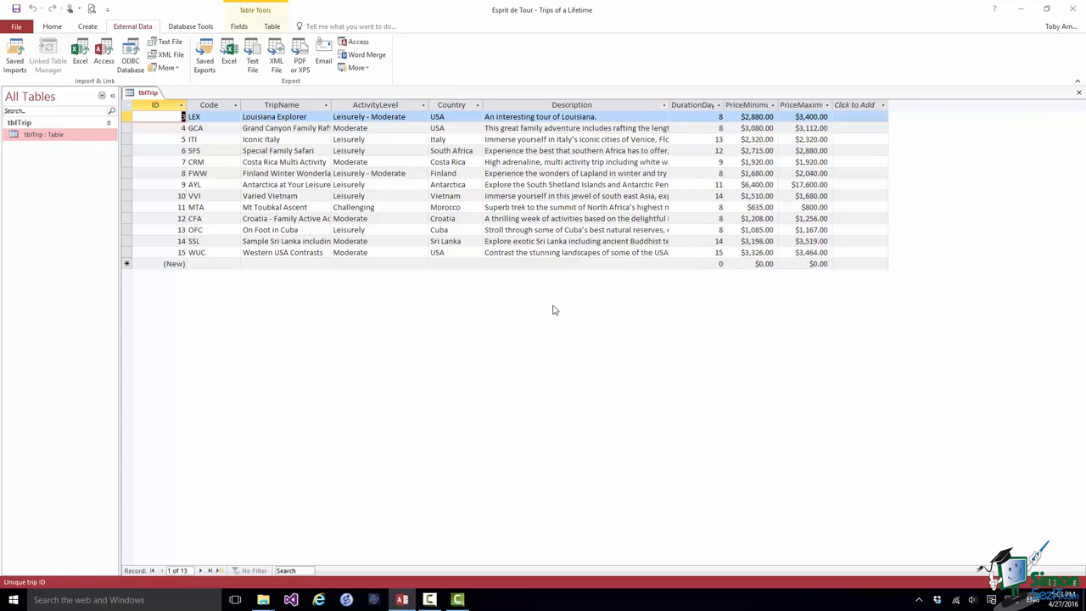
{"action": "mouse_move", "coordinate": [508, 363]}
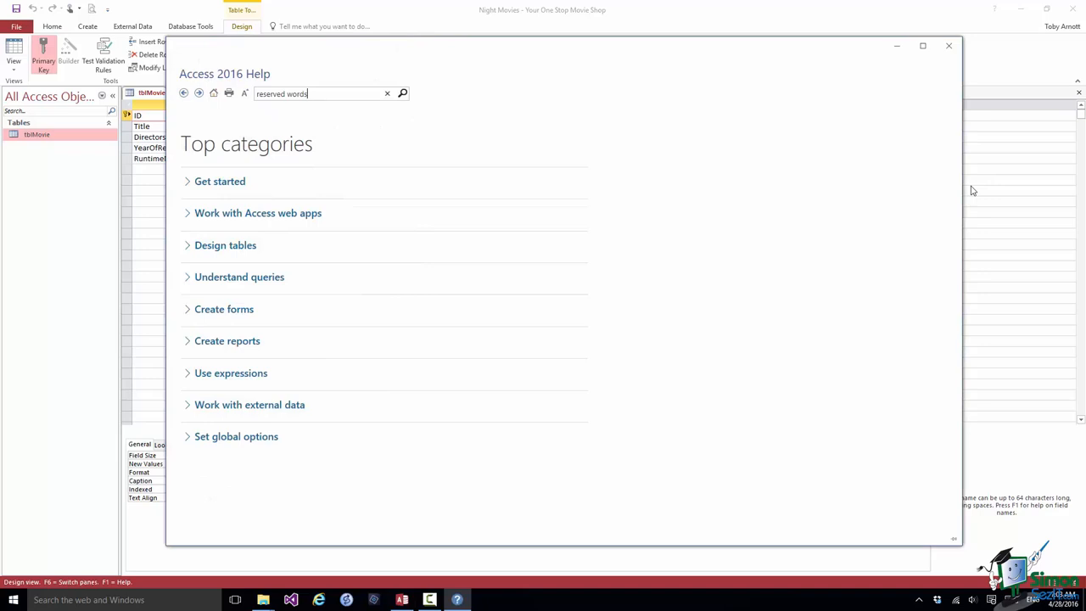
- Search Help for 'reserved words' and scroll the article's list through entries A to H
{"action": "left_click", "coordinate": [403, 93]}
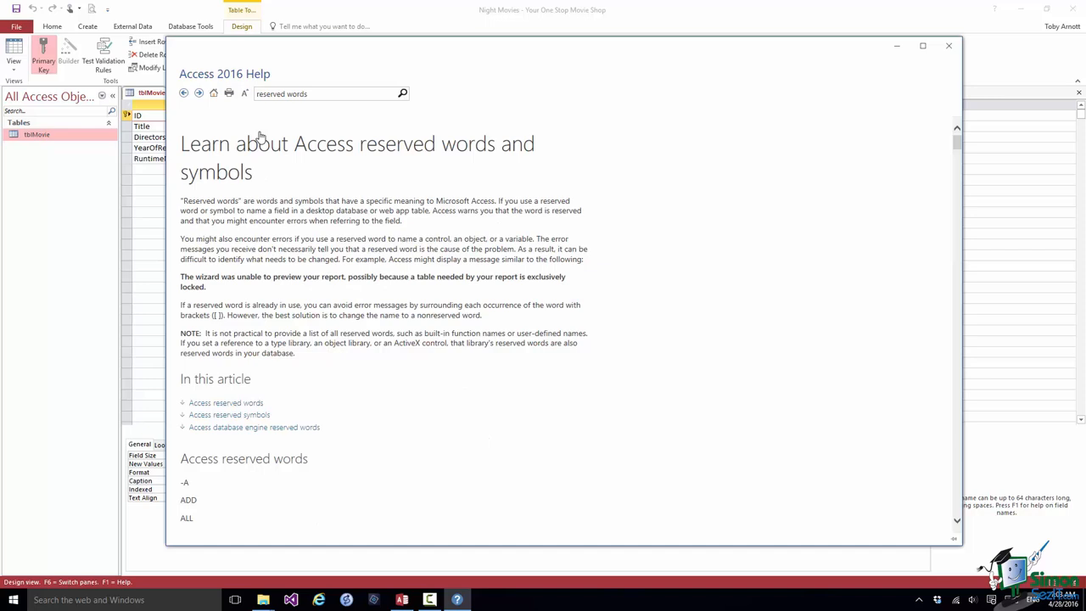
{"action": "mouse_move", "coordinate": [1040, 358]}
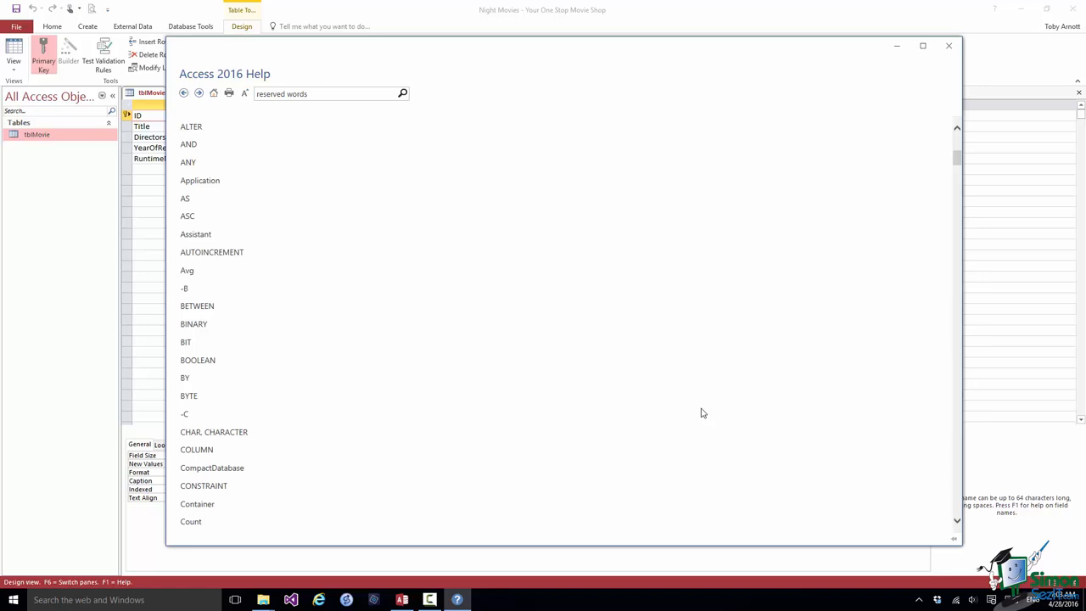
{"action": "scroll", "scroll_direction": "down", "scroll_amount": 3}
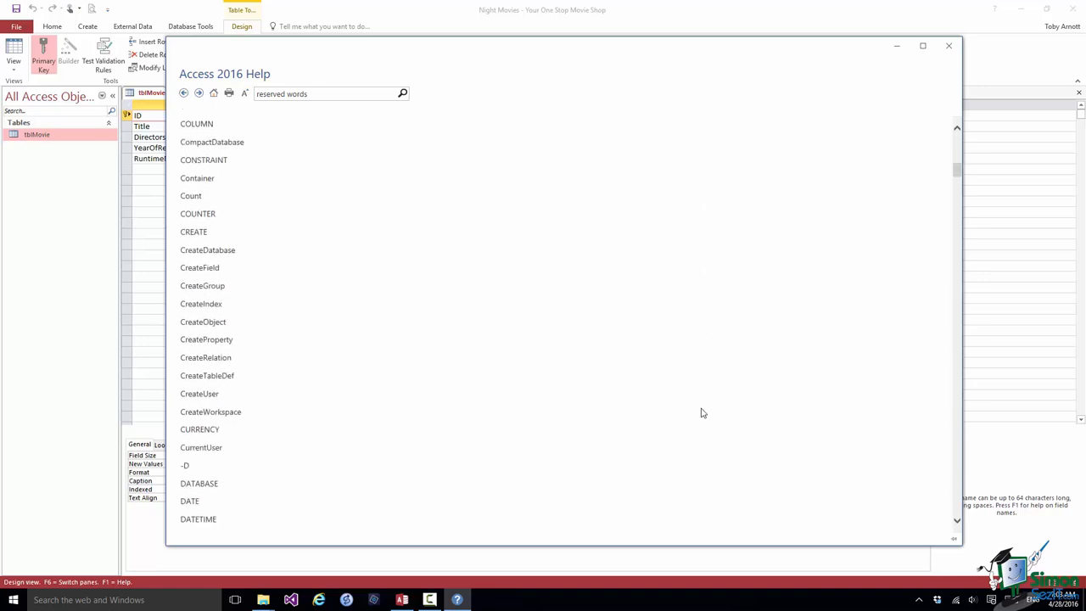
{"action": "scroll", "scroll_direction": "down", "scroll_amount": 3}
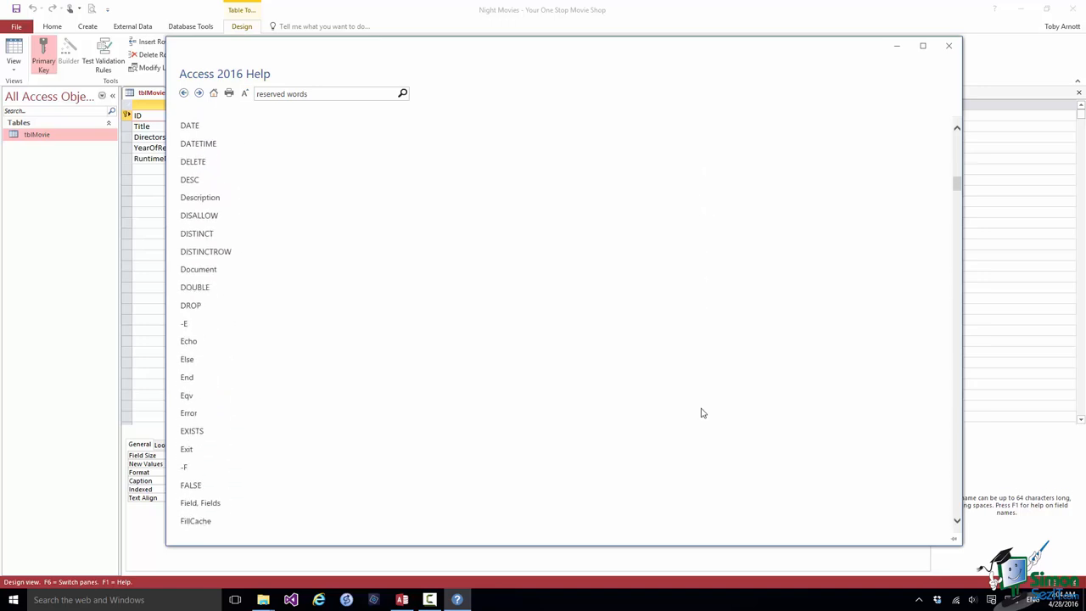
{"action": "scroll", "scroll_direction": "down", "scroll_amount": 3}
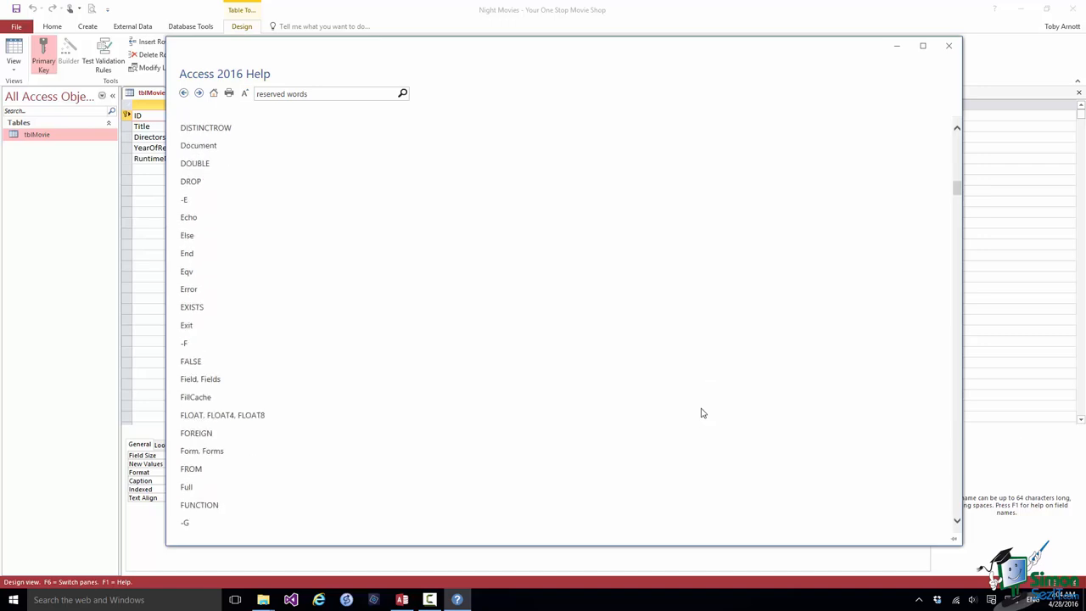
{"action": "scroll", "scroll_direction": "down", "scroll_amount": 3}
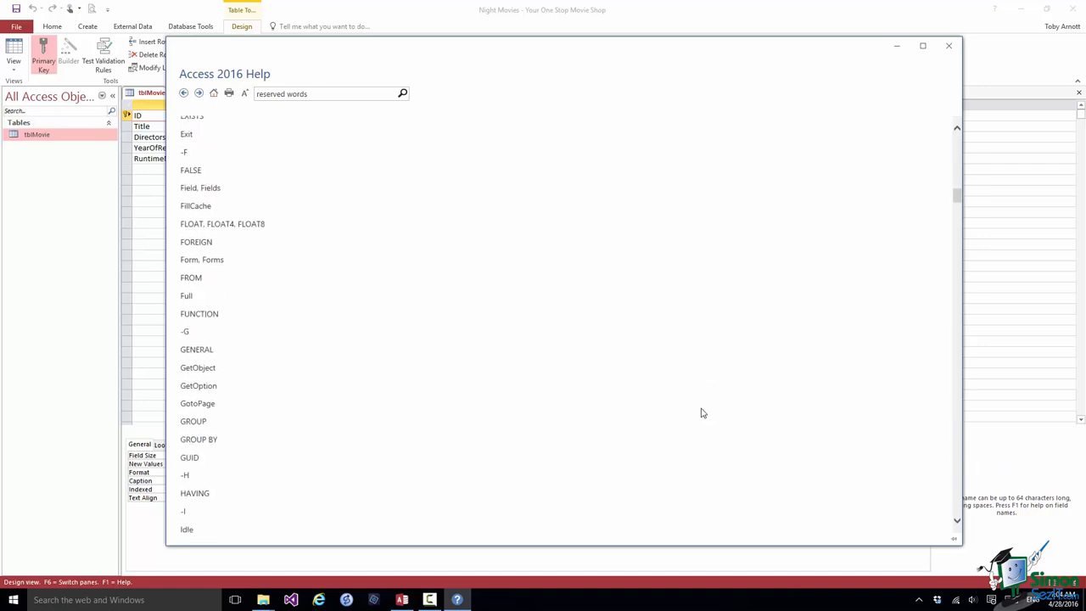
{"action": "mouse_move", "coordinate": [666, 416]}
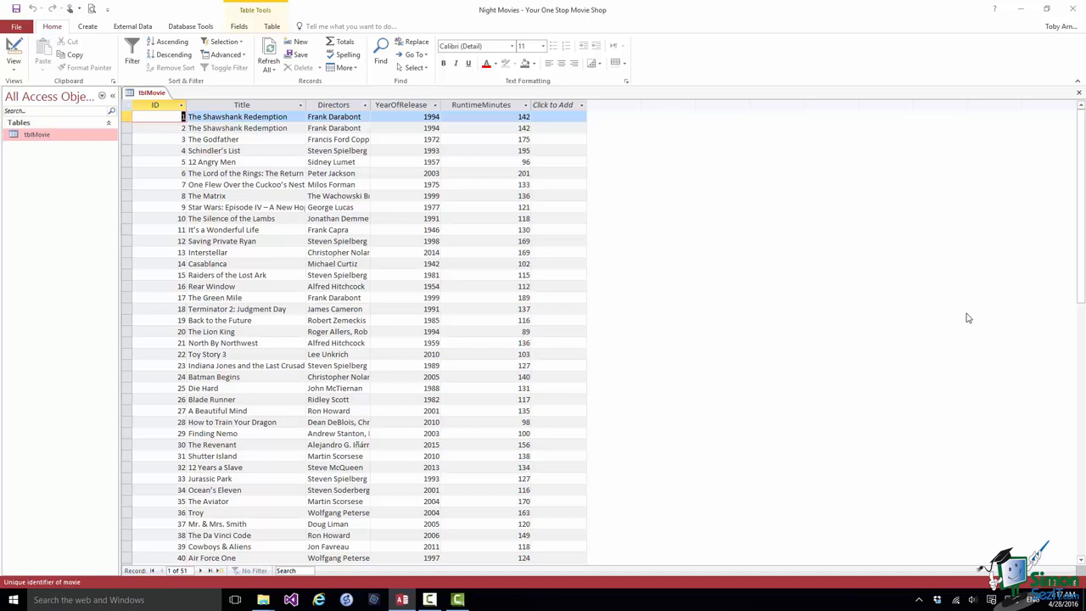
{"action": "mouse_move", "coordinate": [968, 311]}
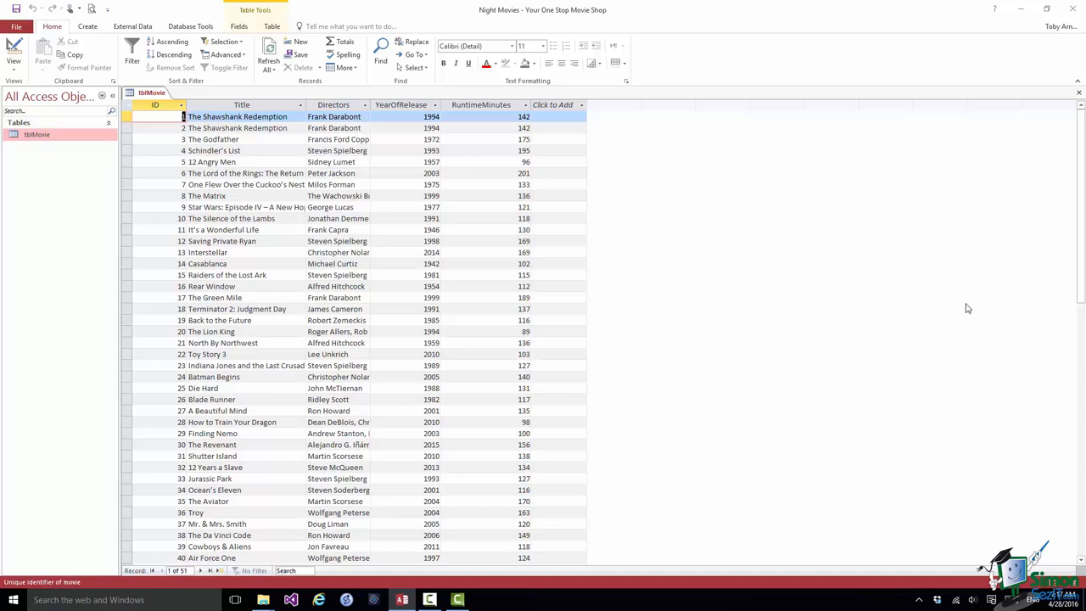